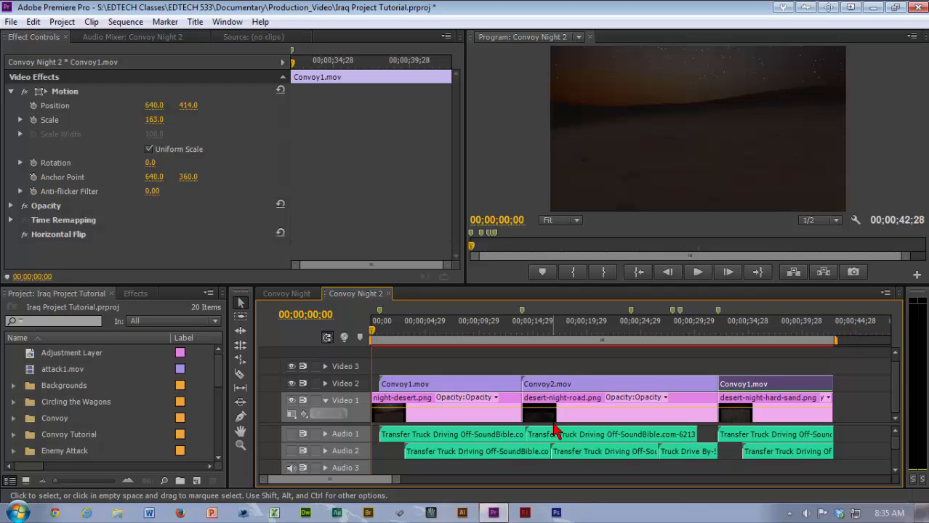
# Scrub through the three convoy clips in the timeline to preview the green-screen footage.
pyautogui.click(415, 333)
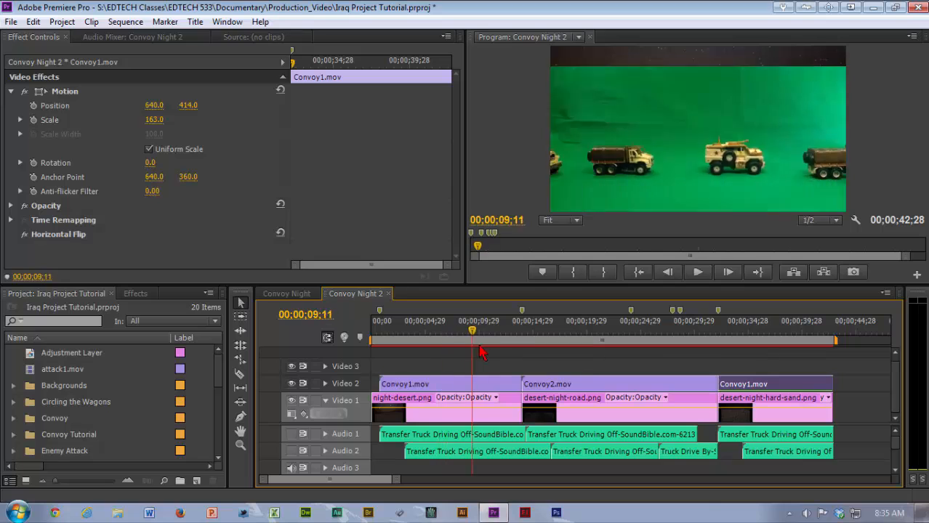
pyautogui.click(612, 341)
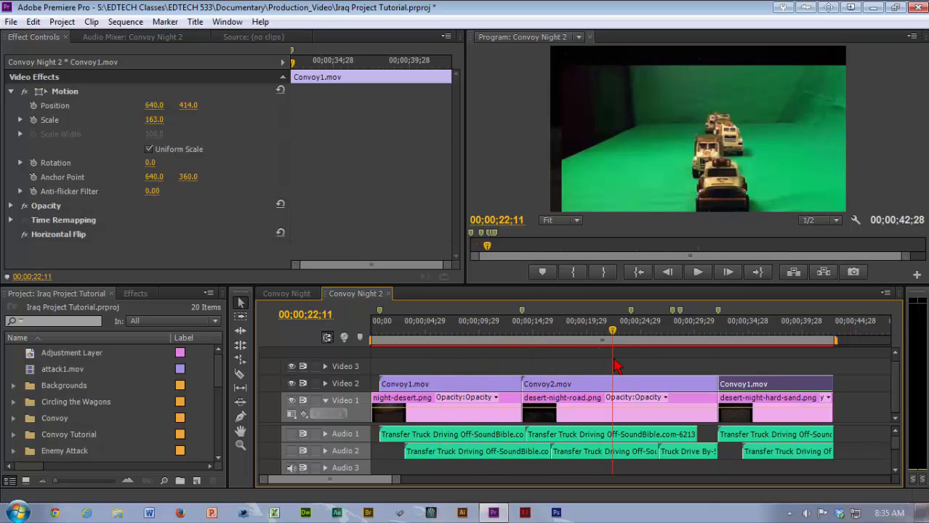
pyautogui.click(749, 332)
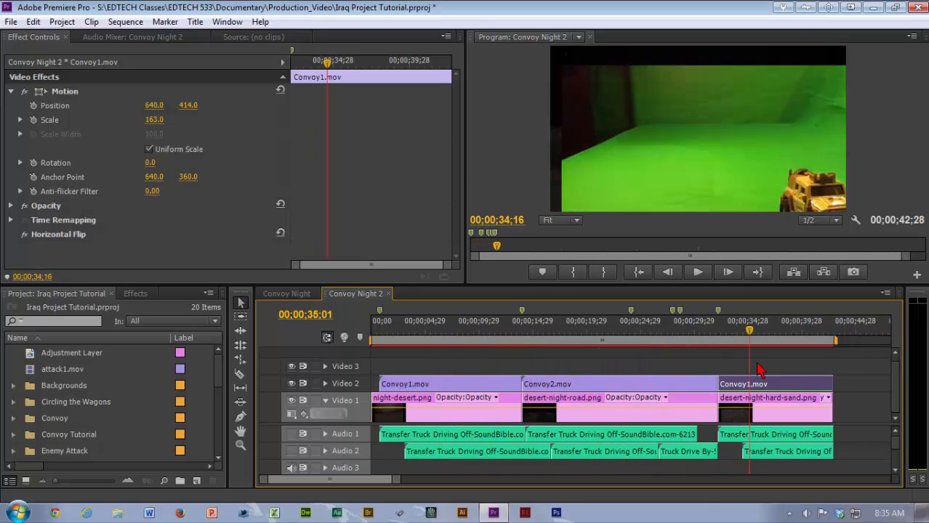
pyautogui.click(698, 330)
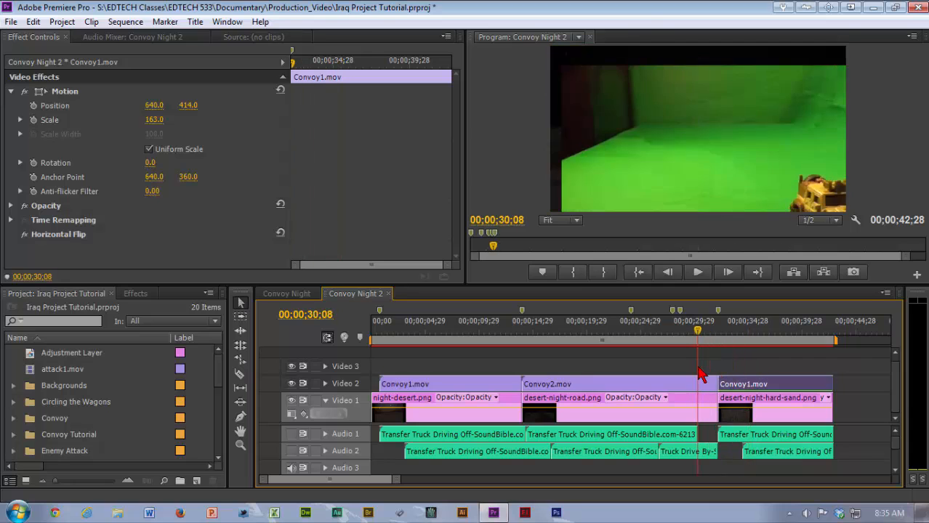
pyautogui.click(603, 340)
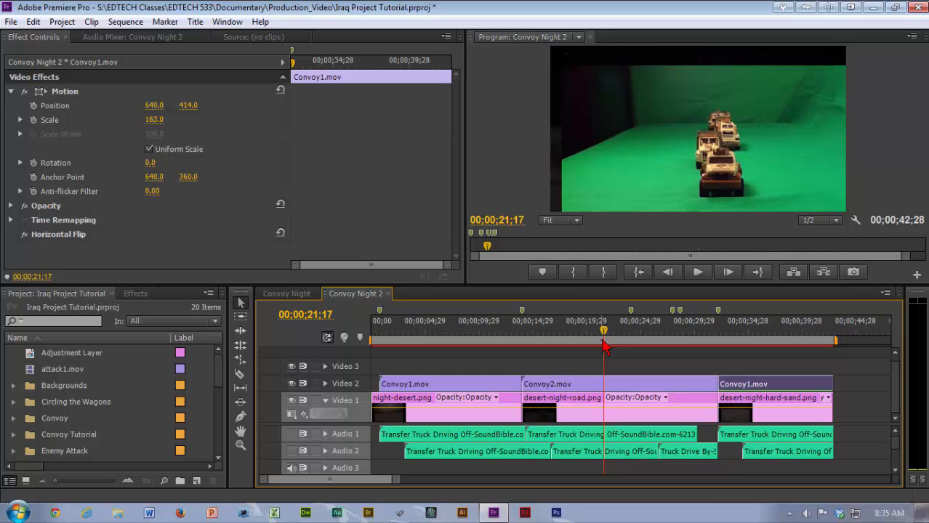
pyautogui.moveTo(607, 342)
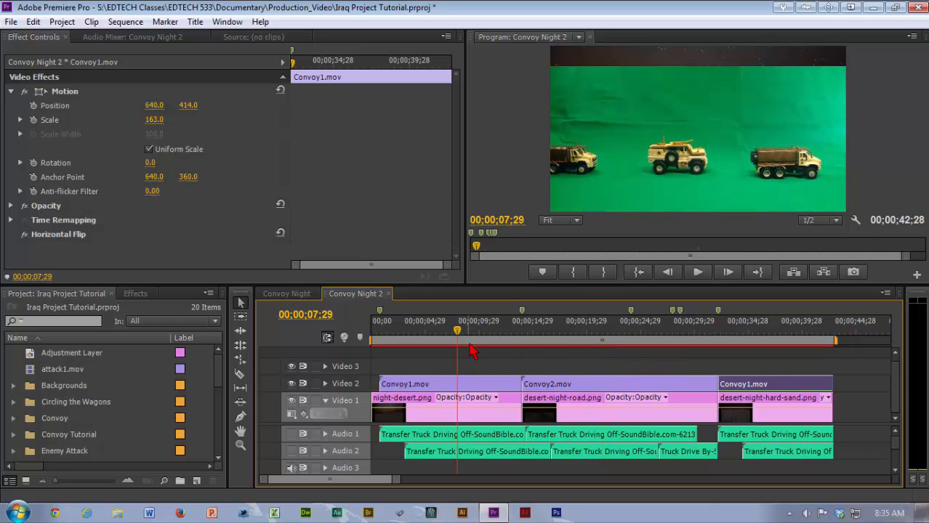
pyautogui.moveTo(465, 346)
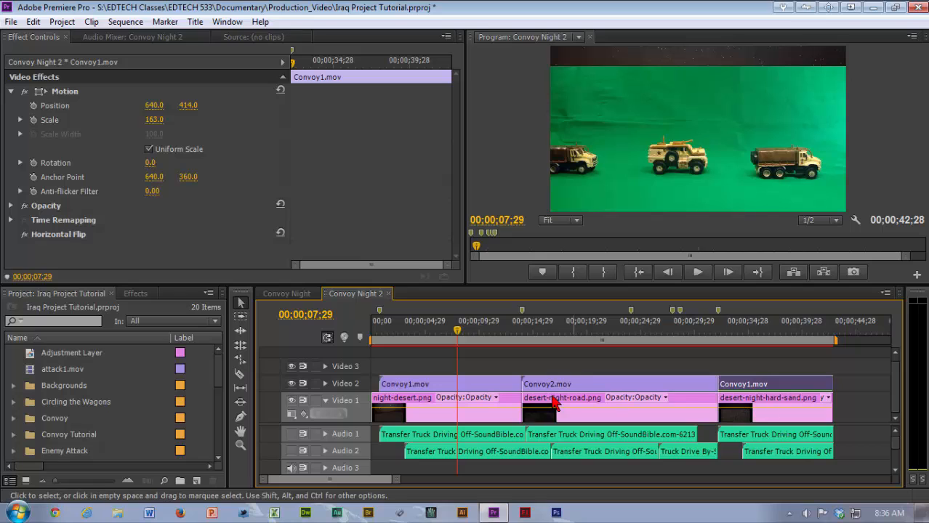
pyautogui.moveTo(540, 396)
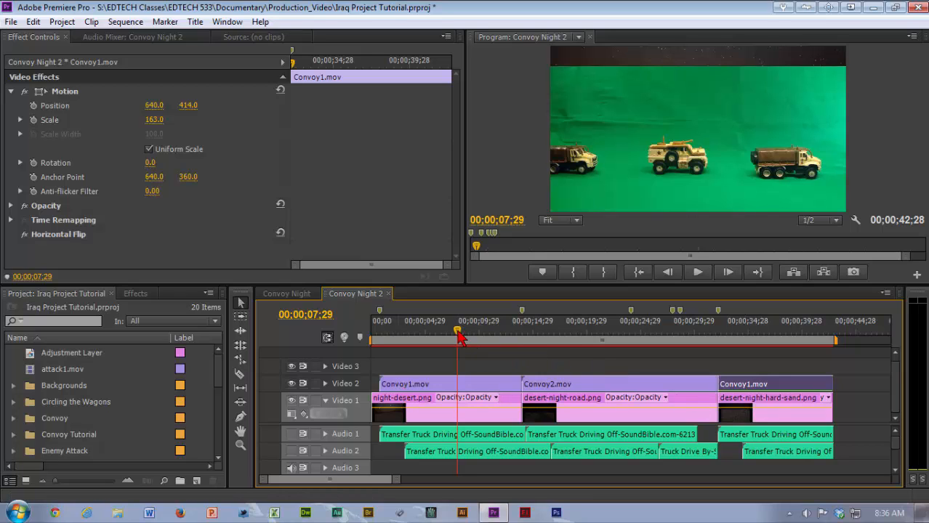
pyautogui.click(768, 341)
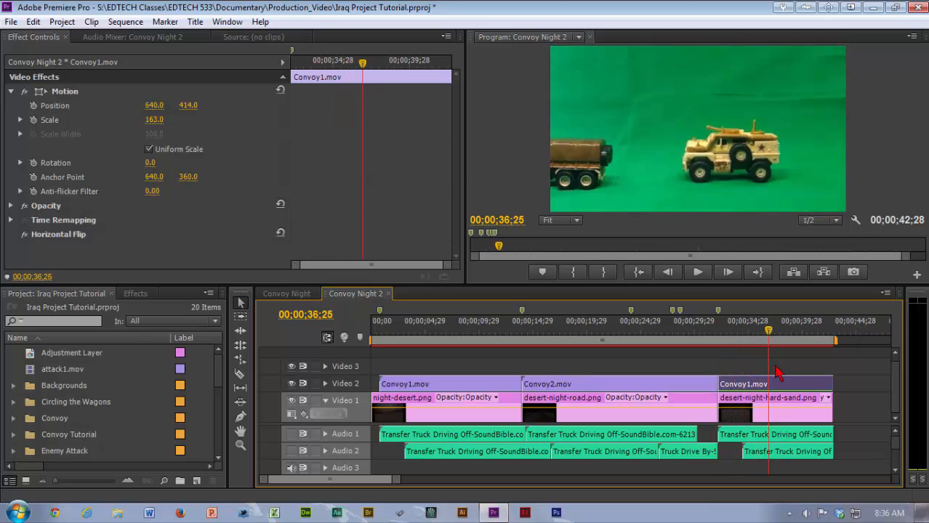
pyautogui.click(654, 331)
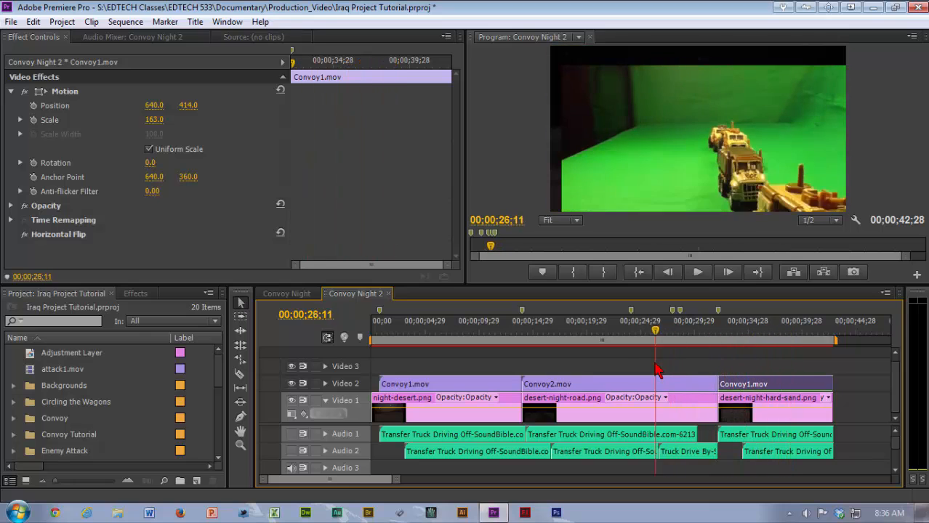
pyautogui.click(477, 330)
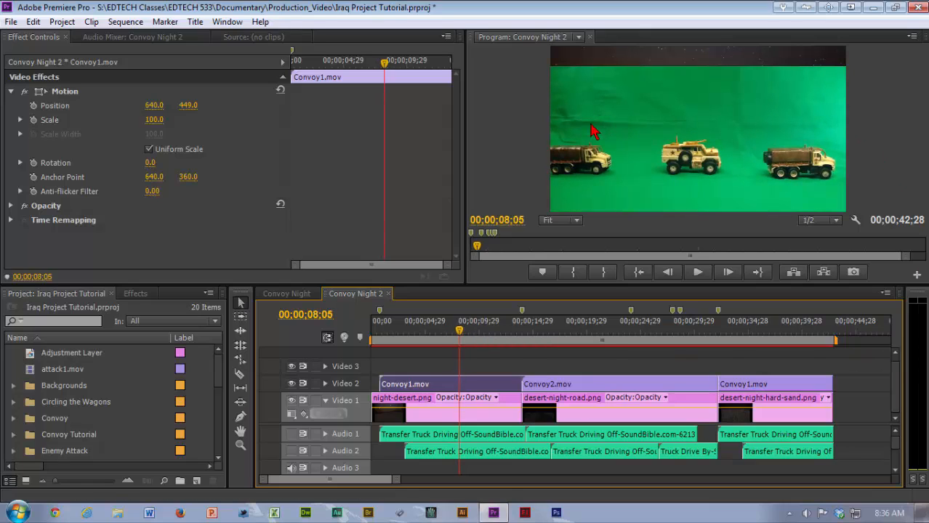
pyautogui.moveTo(628, 137)
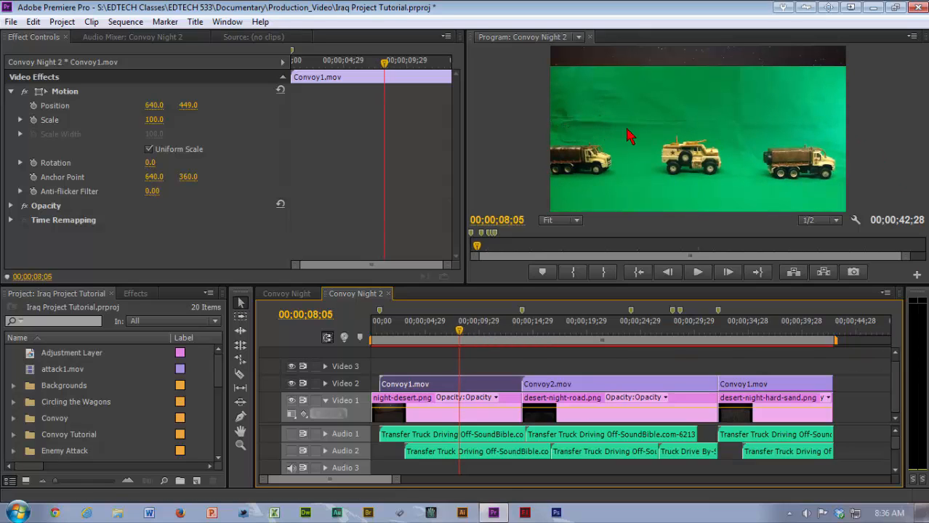
pyautogui.moveTo(564, 109)
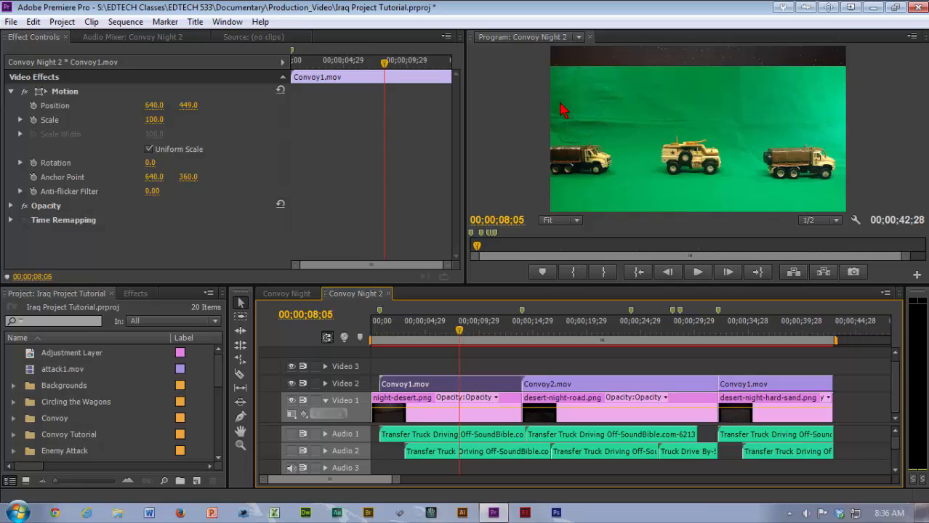
pyautogui.moveTo(618, 139)
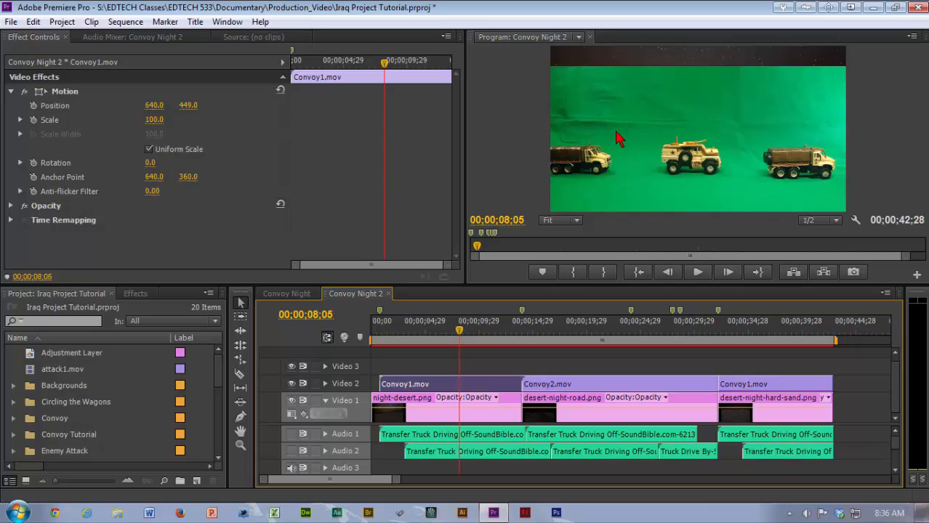
pyautogui.moveTo(605, 117)
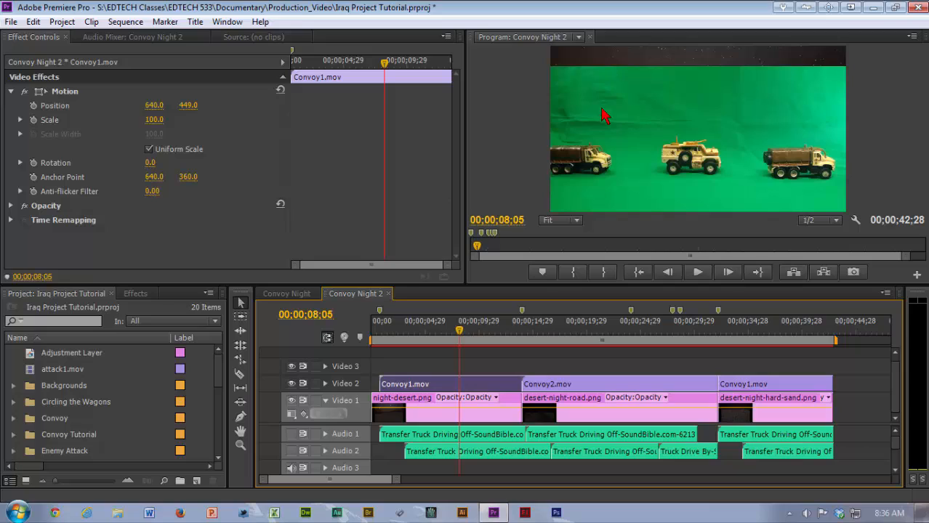
pyautogui.moveTo(416, 298)
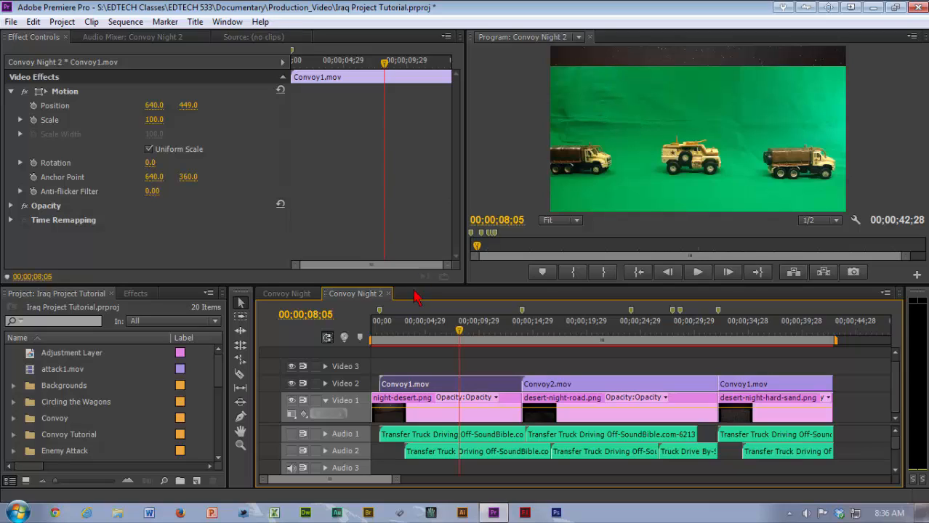
pyautogui.moveTo(555, 218)
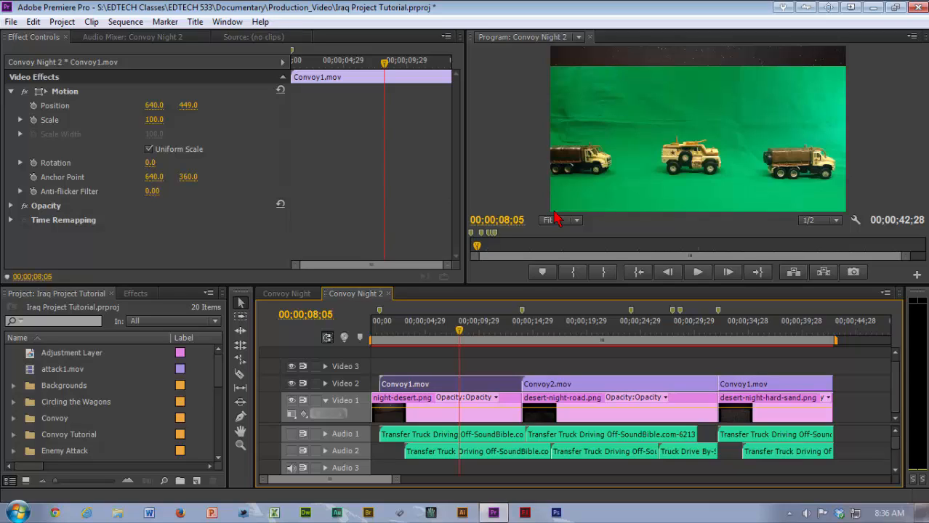
pyautogui.moveTo(567, 119)
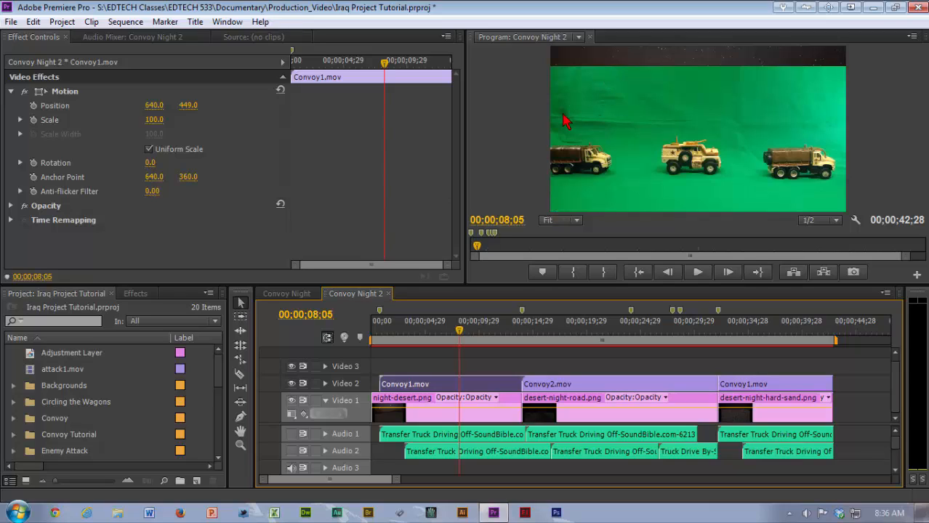
pyautogui.moveTo(840, 123)
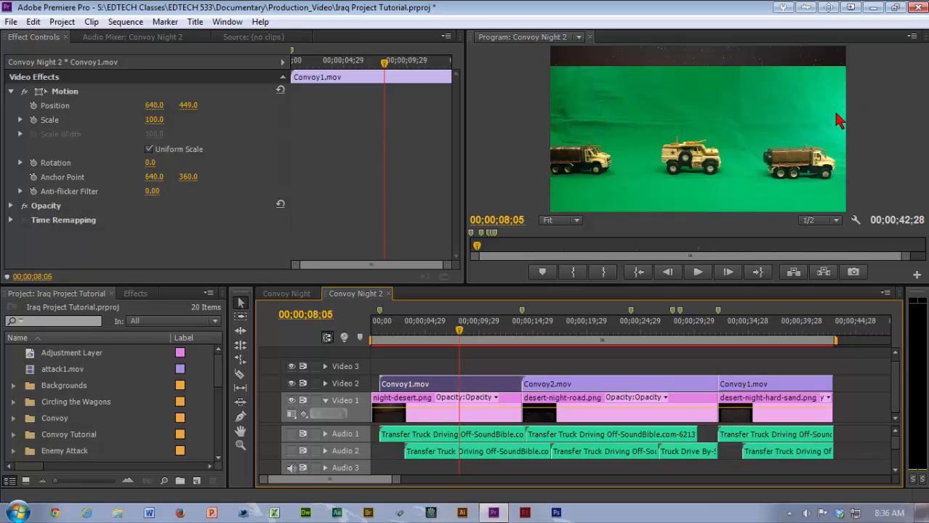
pyautogui.moveTo(651, 207)
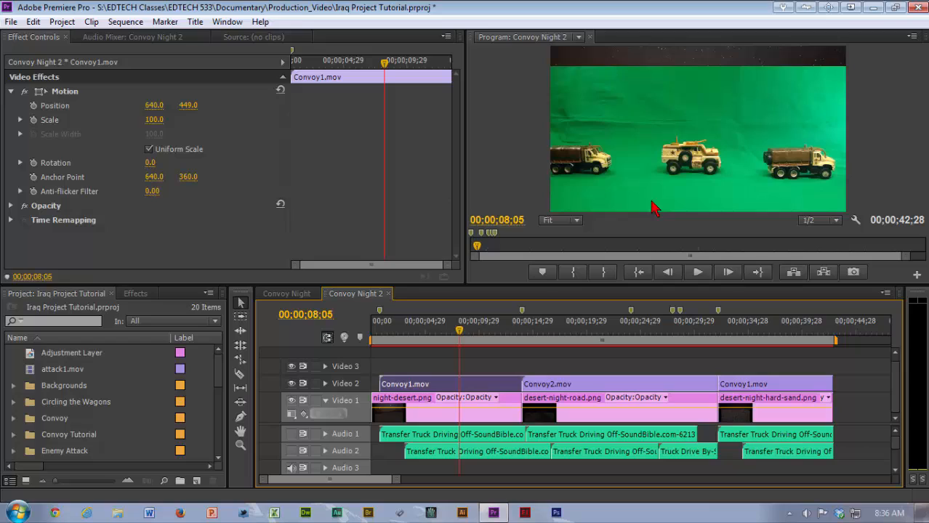
pyautogui.moveTo(593, 203)
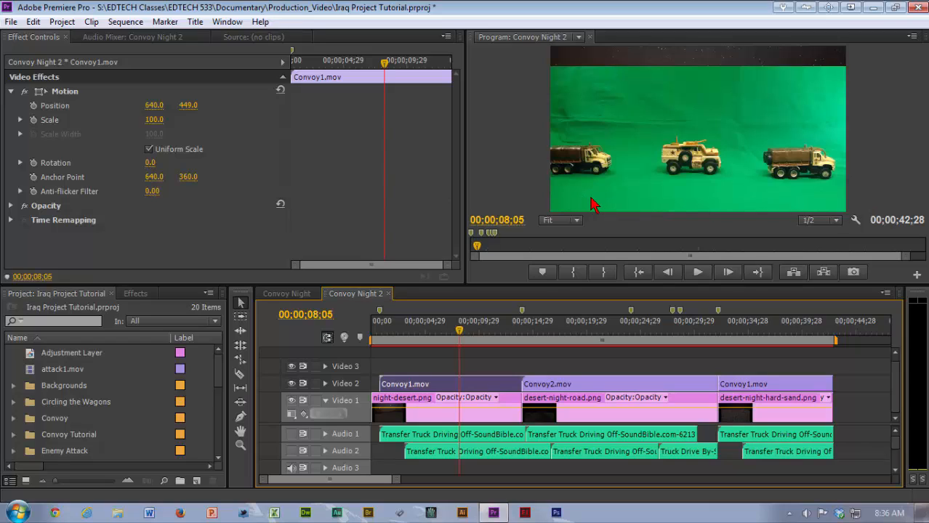
pyautogui.moveTo(538, 259)
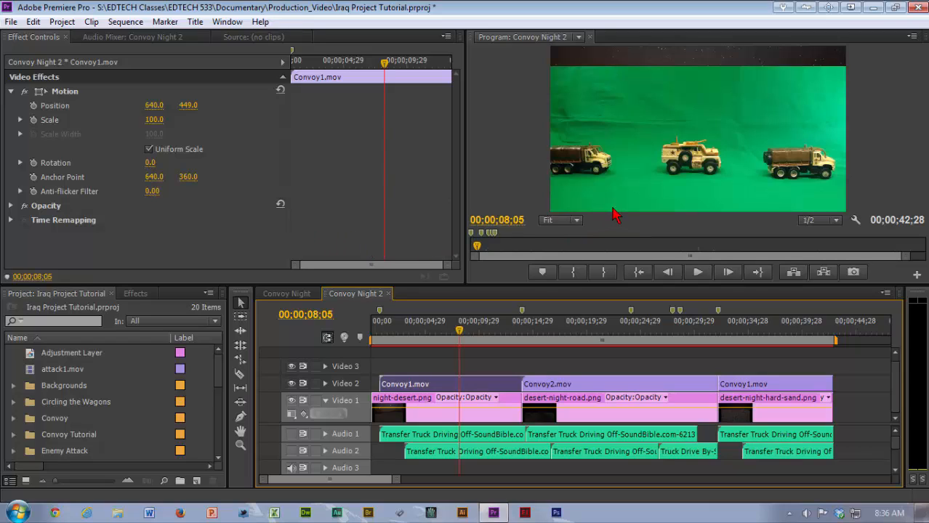
pyautogui.moveTo(658, 209)
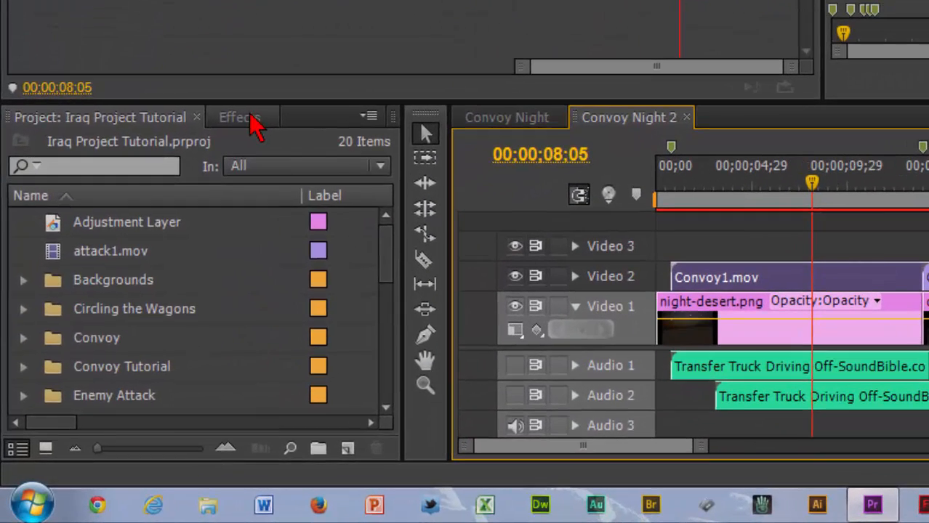
# Find Crop under Video Effects > Transform (search 'crop') and apply it to Convoy1.mov.
pyautogui.click(238, 116)
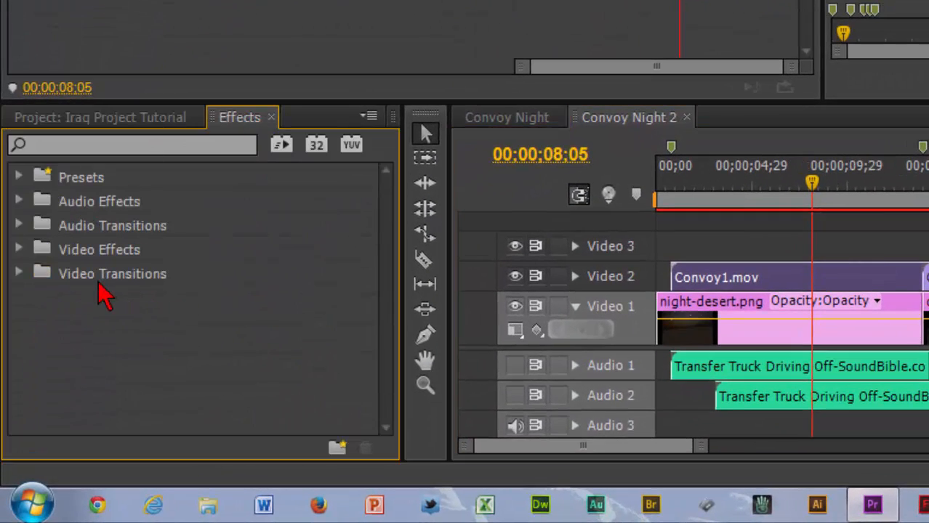
pyautogui.moveTo(309, 288)
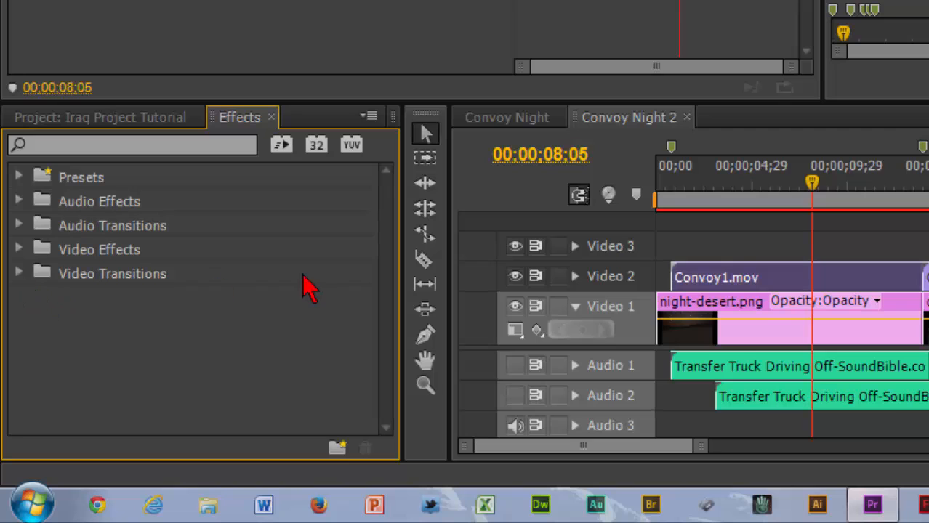
pyautogui.moveTo(26, 262)
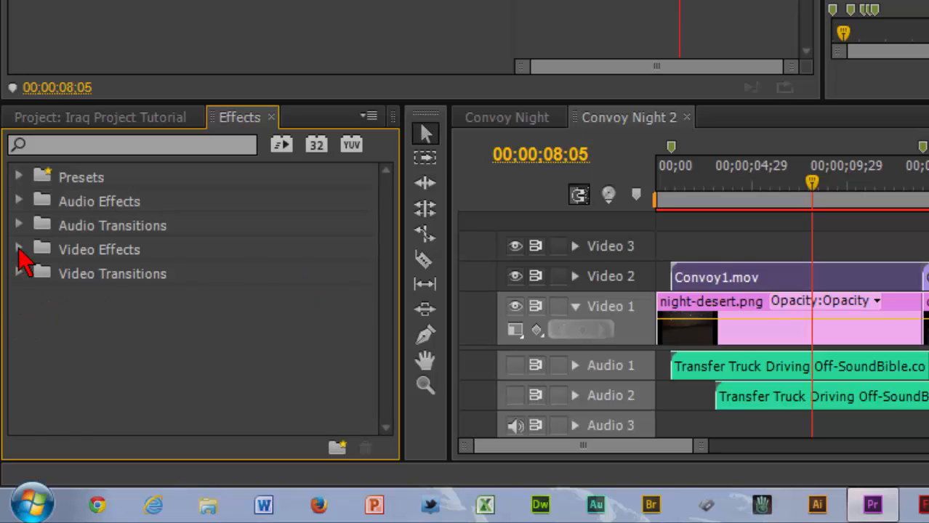
pyautogui.click(18, 250)
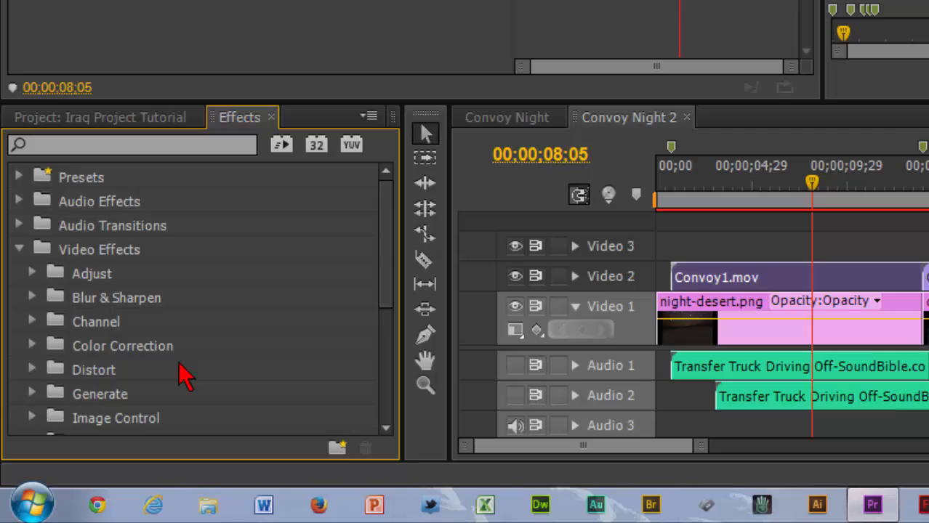
pyautogui.scroll(-3)
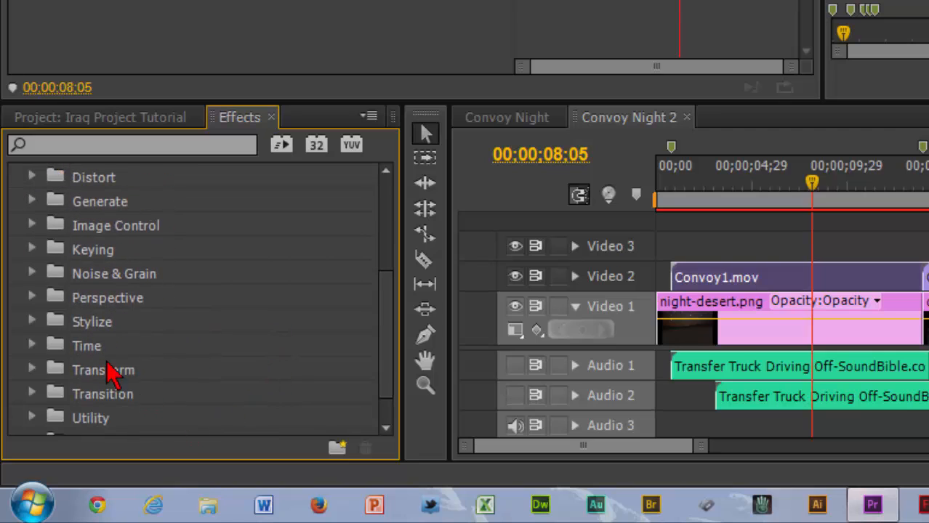
pyautogui.click(32, 370)
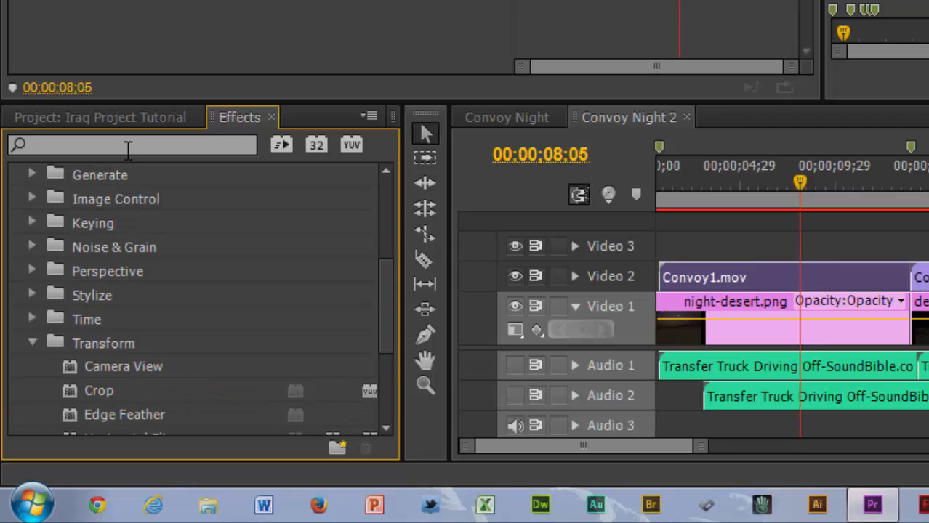
pyautogui.write('cro')
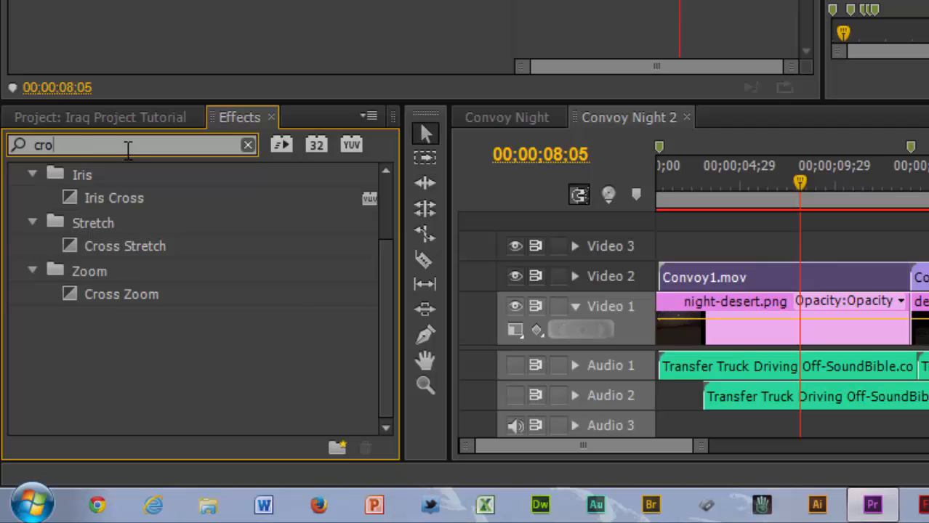
pyautogui.write('p')
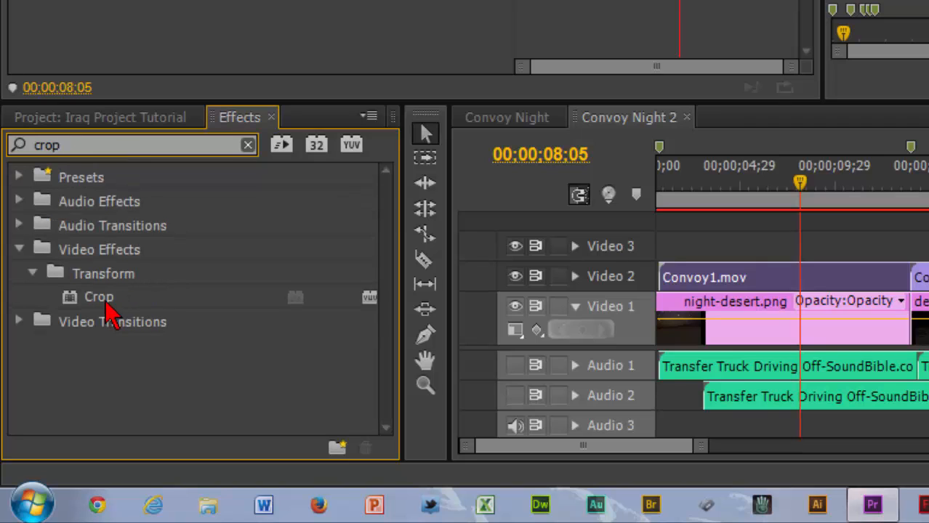
pyautogui.moveTo(851, 294)
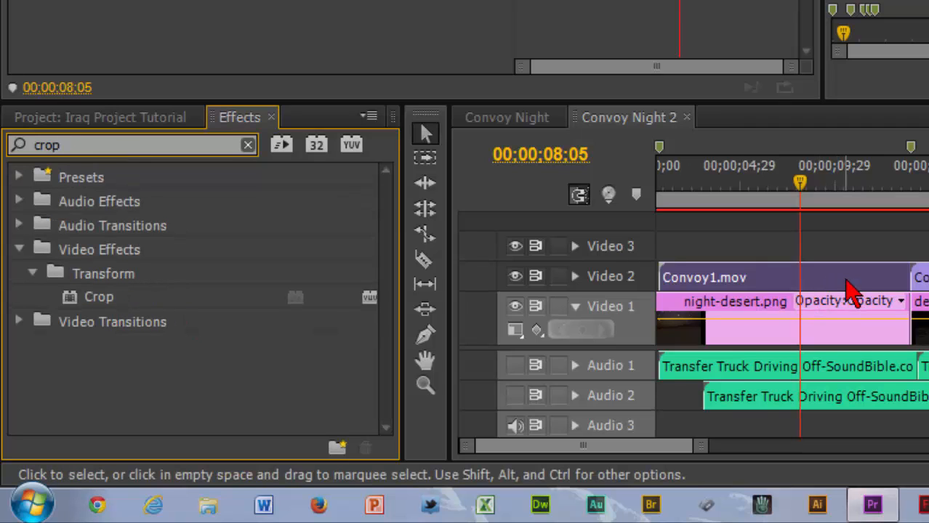
pyautogui.moveTo(119, 362)
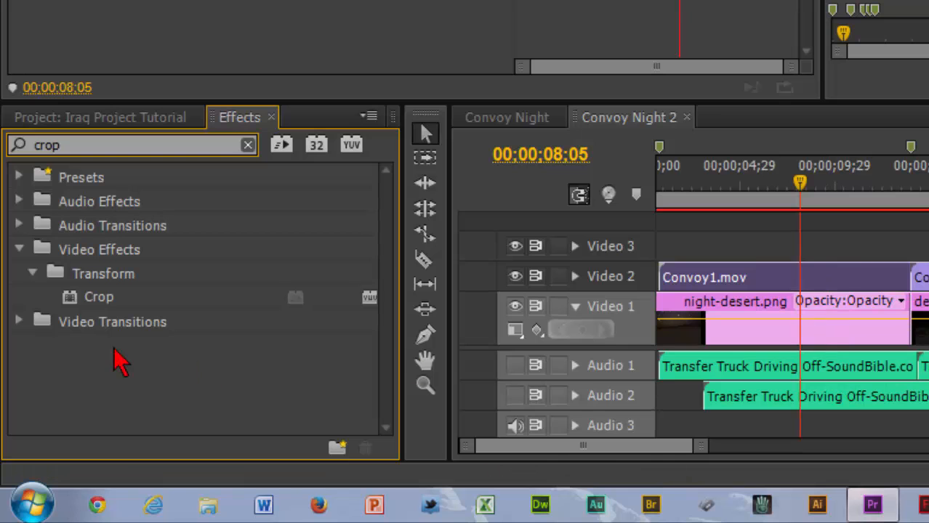
pyautogui.doubleClick(99, 297)
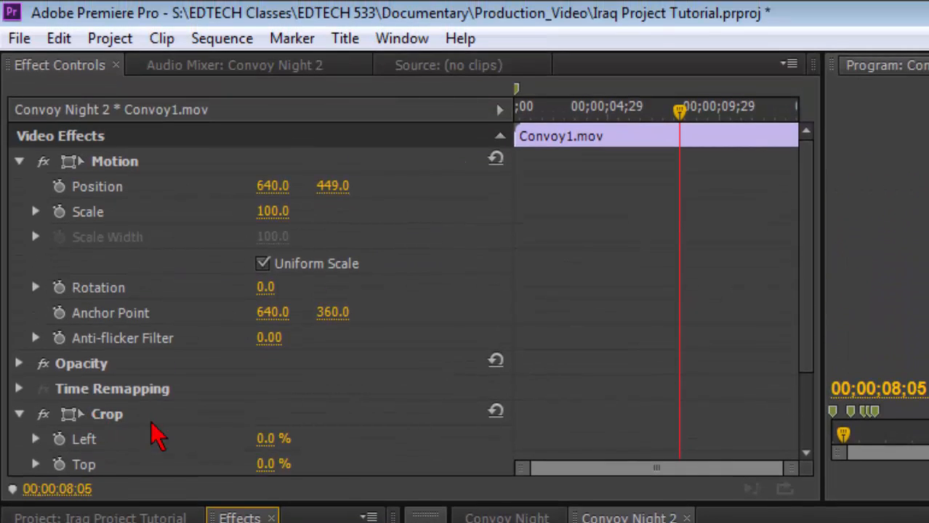
# Crop the convoy clip 40% from the top and 26% from the bottom, checking around 7 seconds.
pyautogui.scroll(-3)
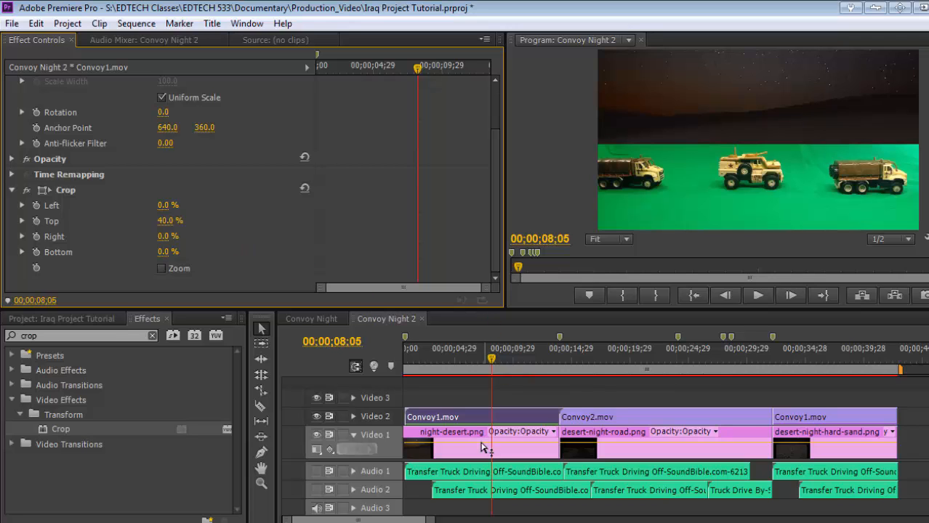
pyautogui.click(536, 358)
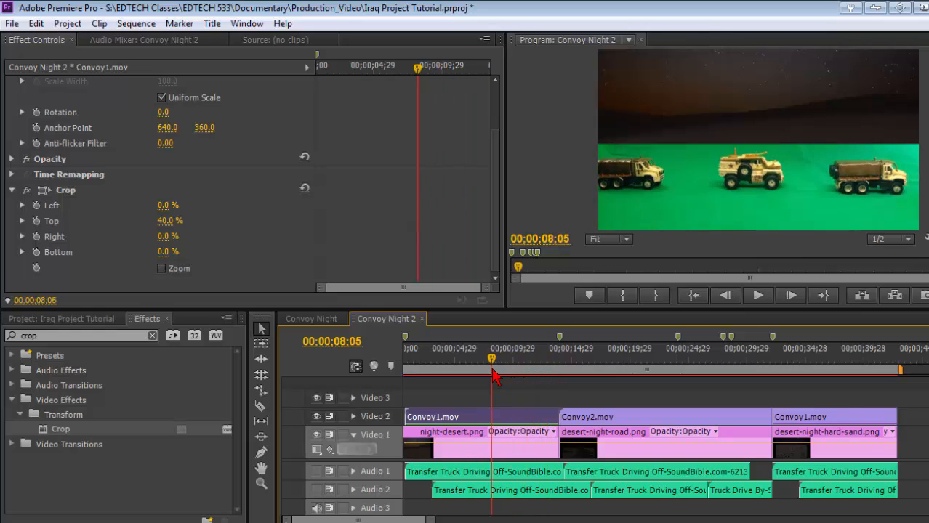
pyautogui.moveTo(492, 359); pyautogui.dragTo(477, 359)
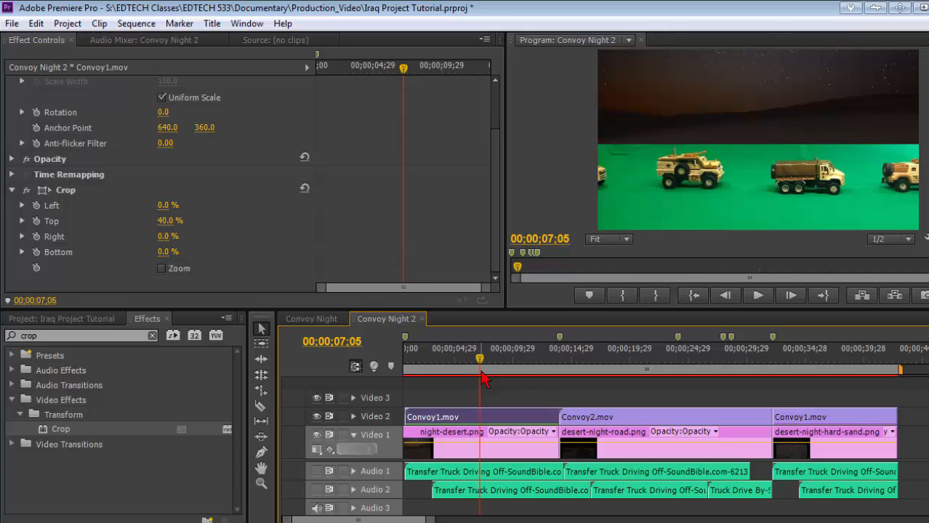
pyautogui.moveTo(146, 259)
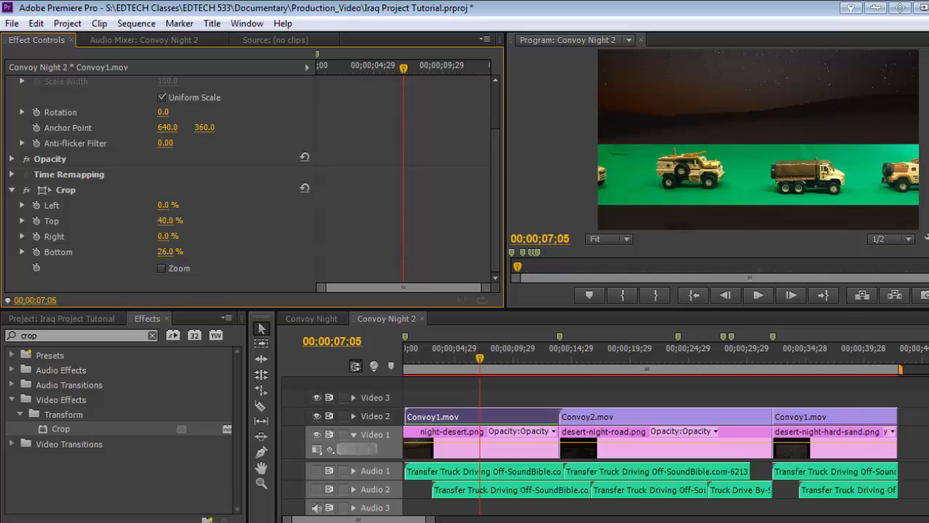
pyautogui.moveTo(181, 301)
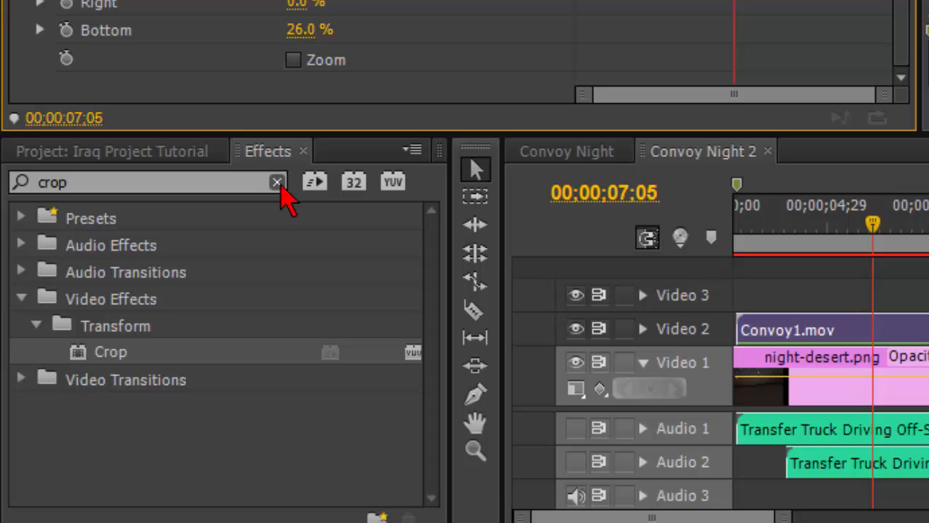
# Clear the effects search and expand Video Effects > Keying.
pyautogui.click(276, 183)
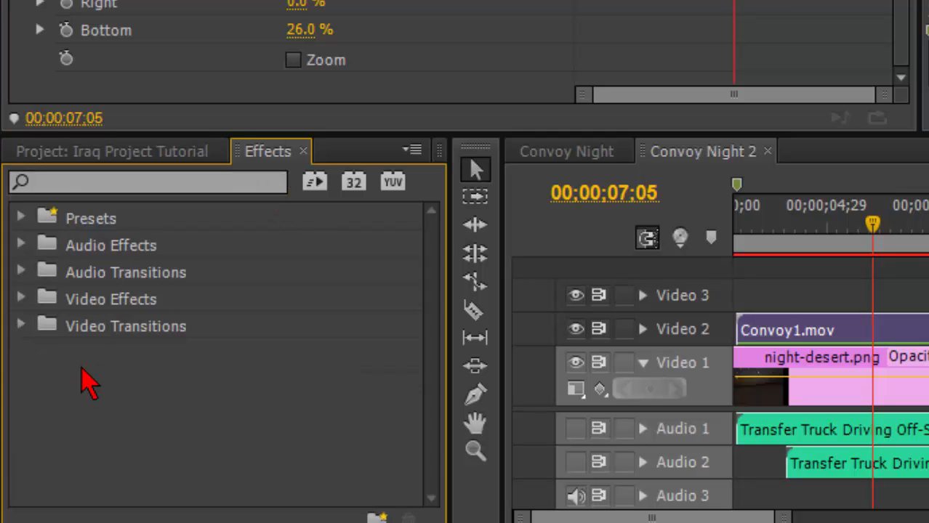
pyautogui.click(20, 299)
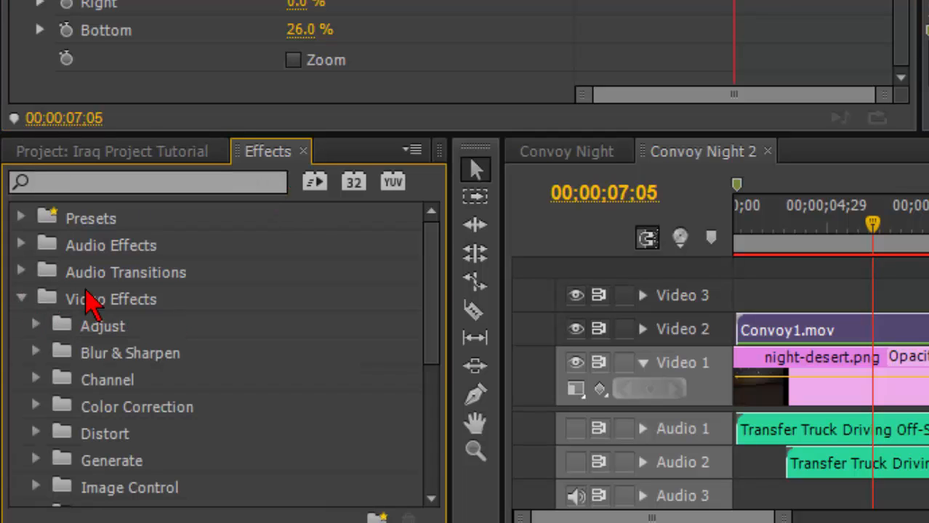
pyautogui.moveTo(320, 323)
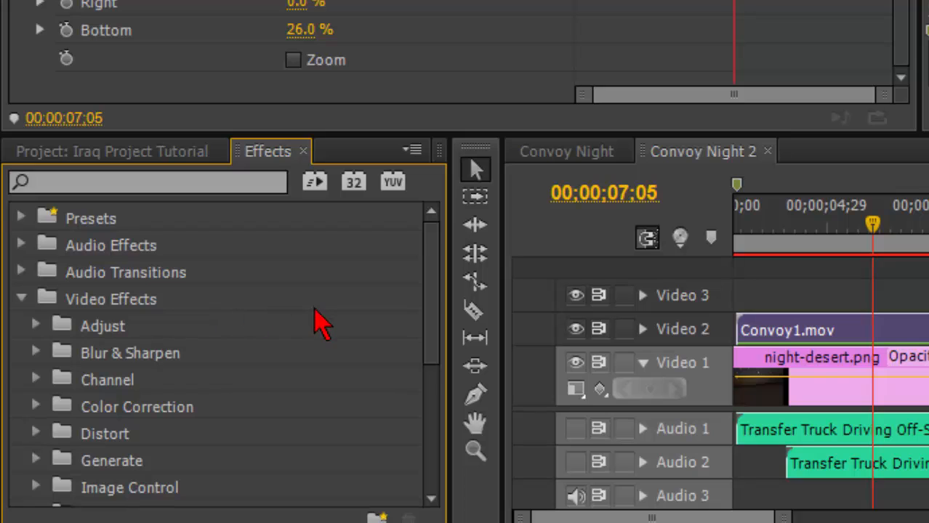
pyautogui.moveTo(116, 381)
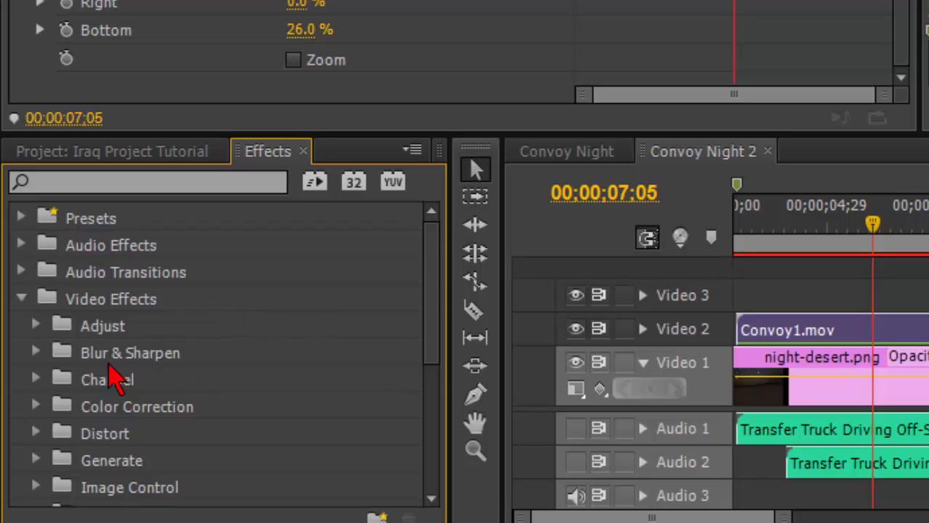
pyautogui.scroll(-3)
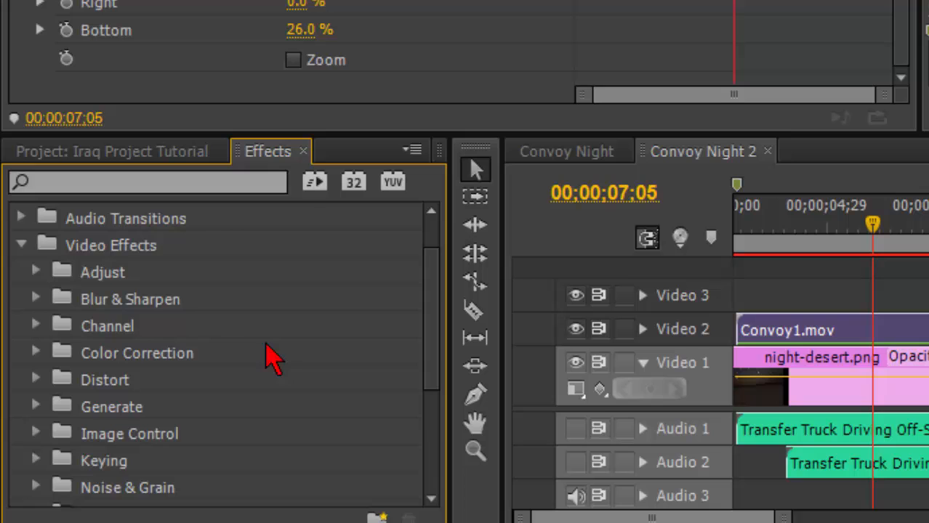
pyautogui.scroll(-3)
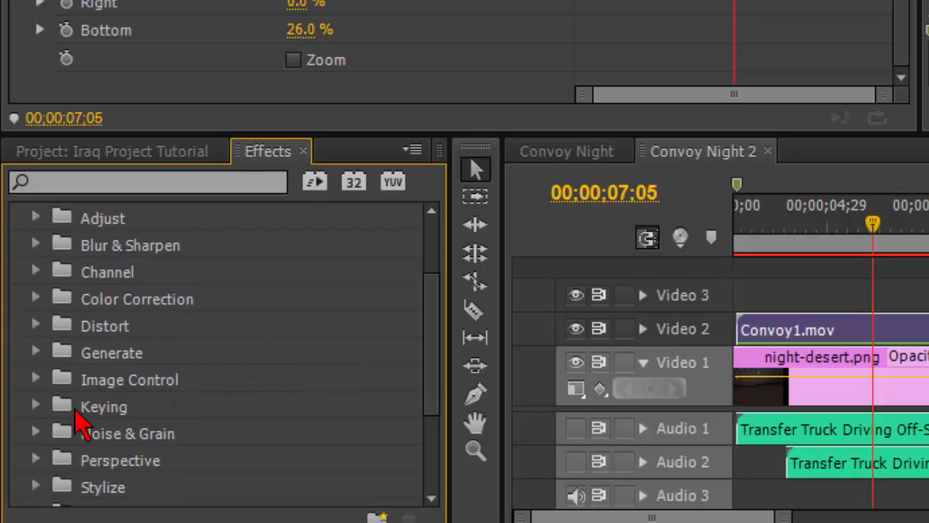
pyautogui.click(35, 408)
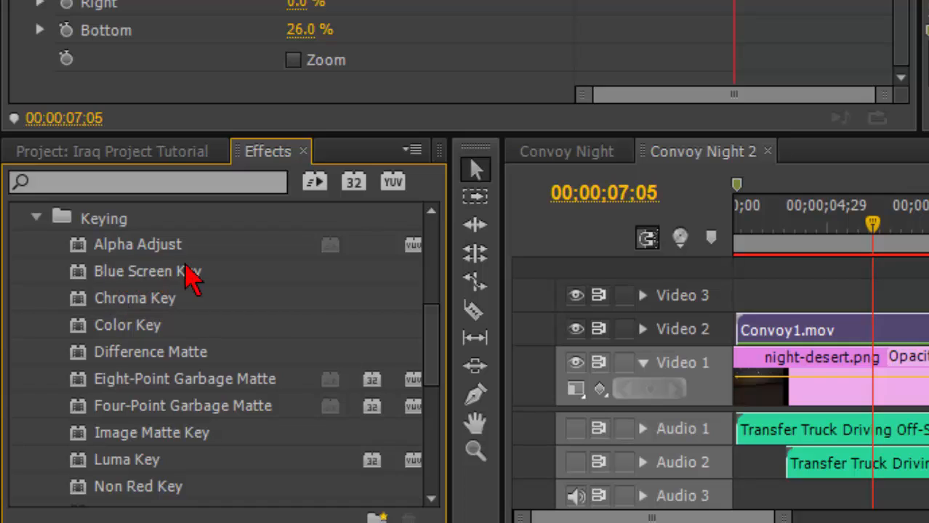
pyautogui.moveTo(160, 320)
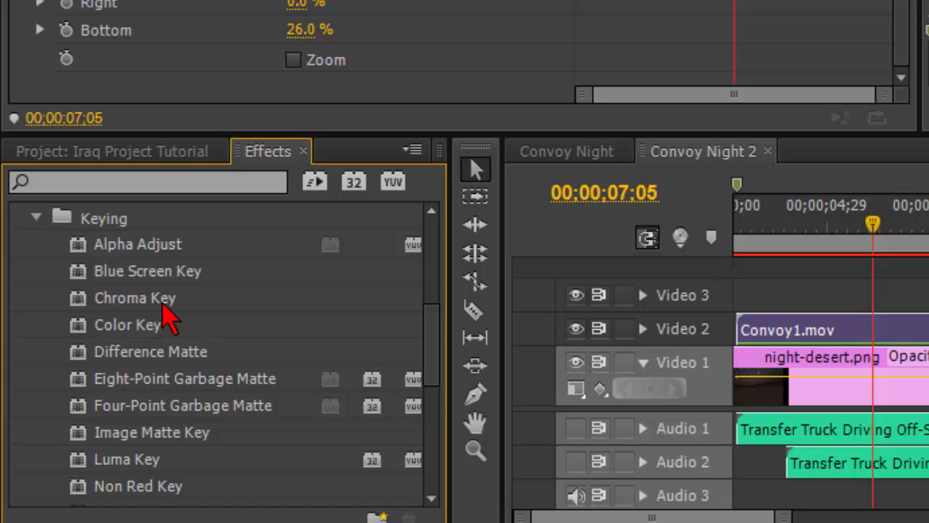
pyautogui.moveTo(157, 341)
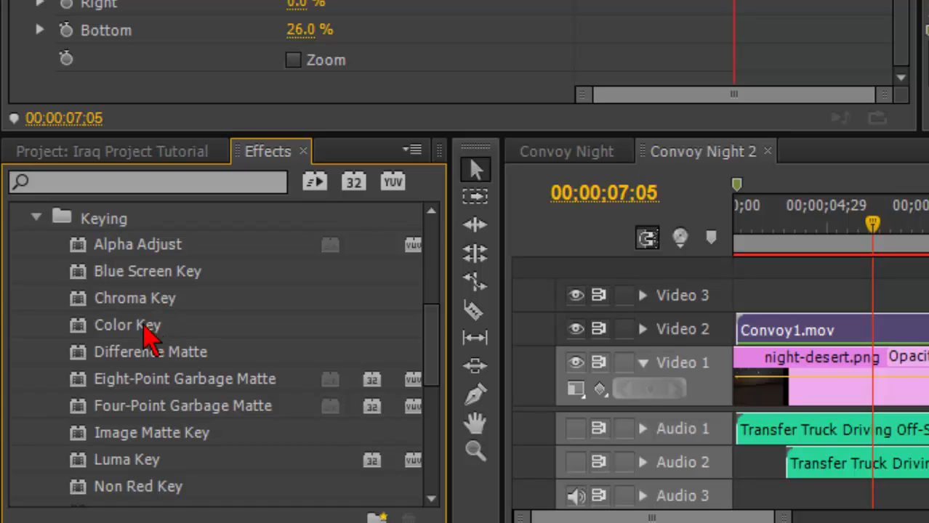
# Apply the Color Key effect to the convoy clip beneath Crop.
pyautogui.scroll(-3)
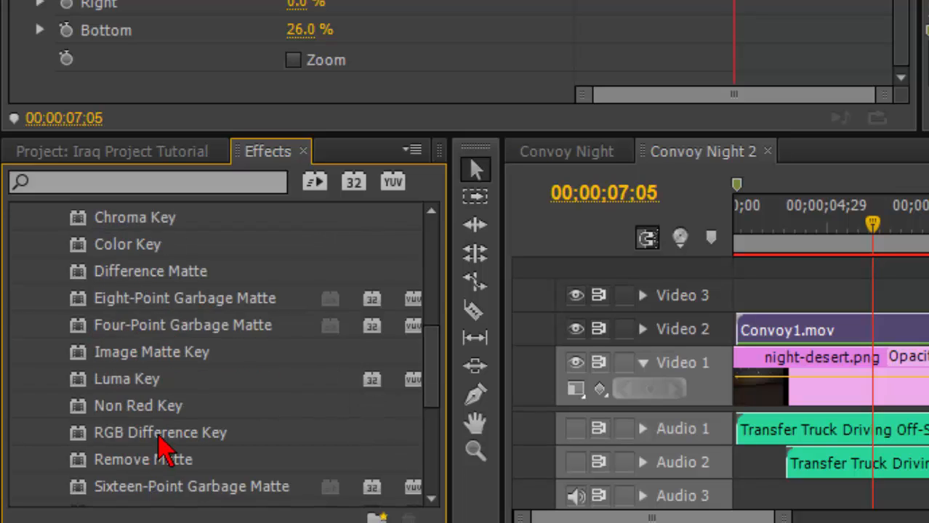
pyautogui.scroll(-3)
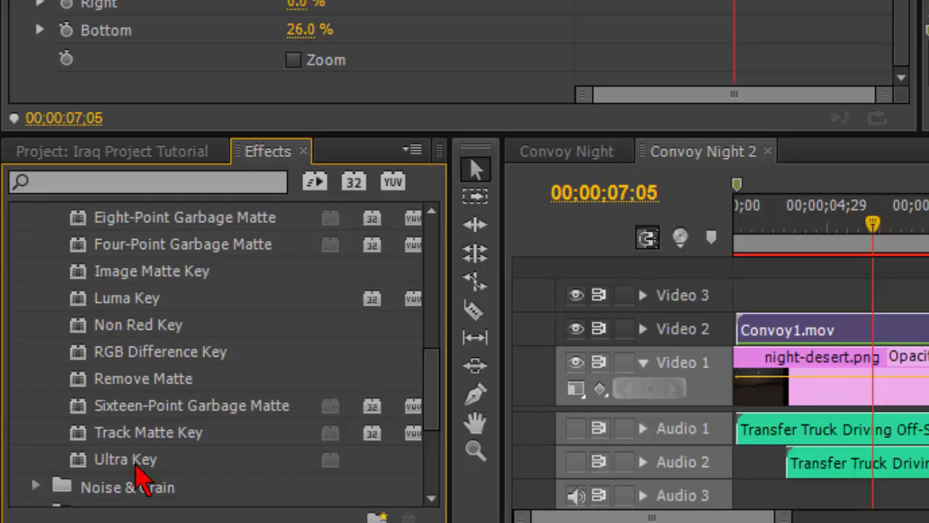
pyautogui.scroll(3)
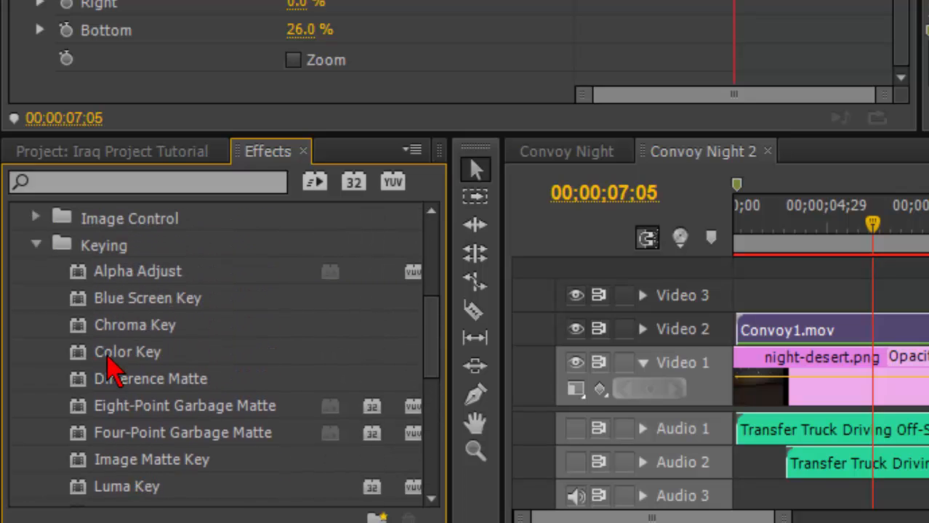
pyautogui.moveTo(788, 346)
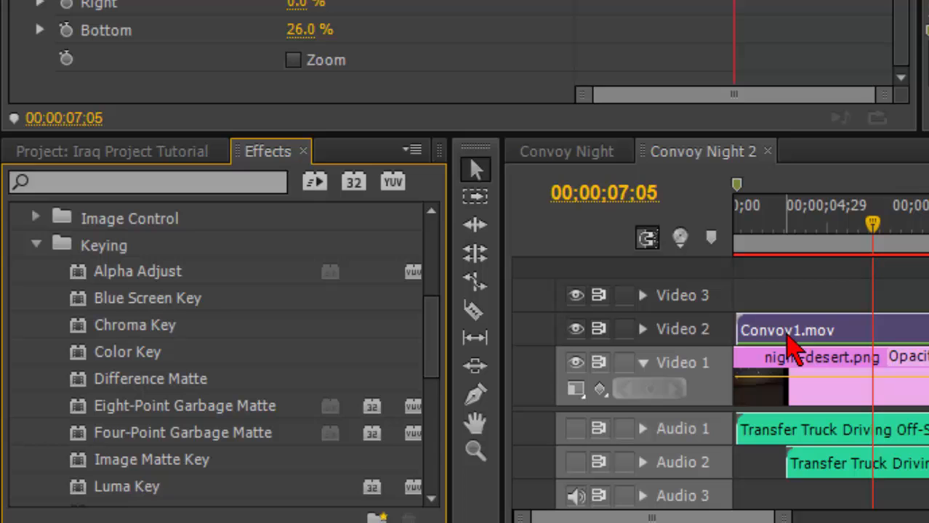
pyautogui.moveTo(157, 384)
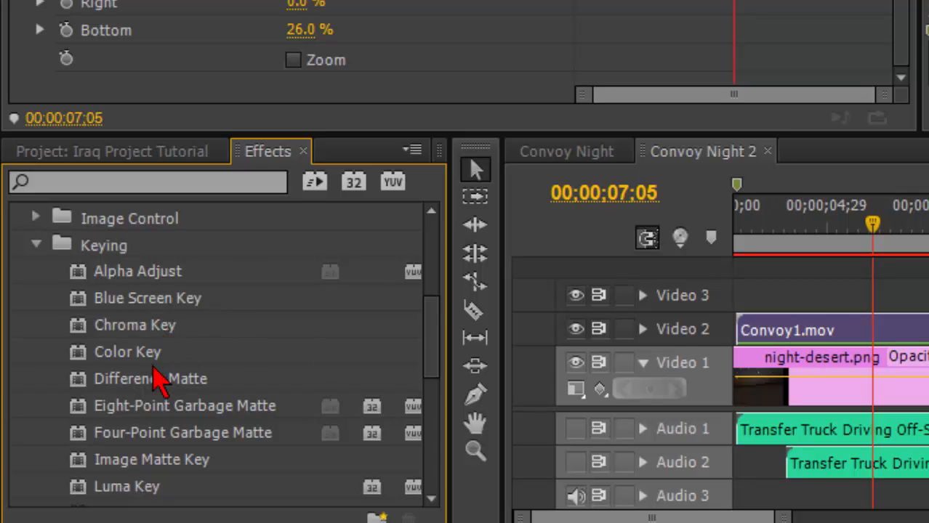
pyautogui.doubleClick(128, 351)
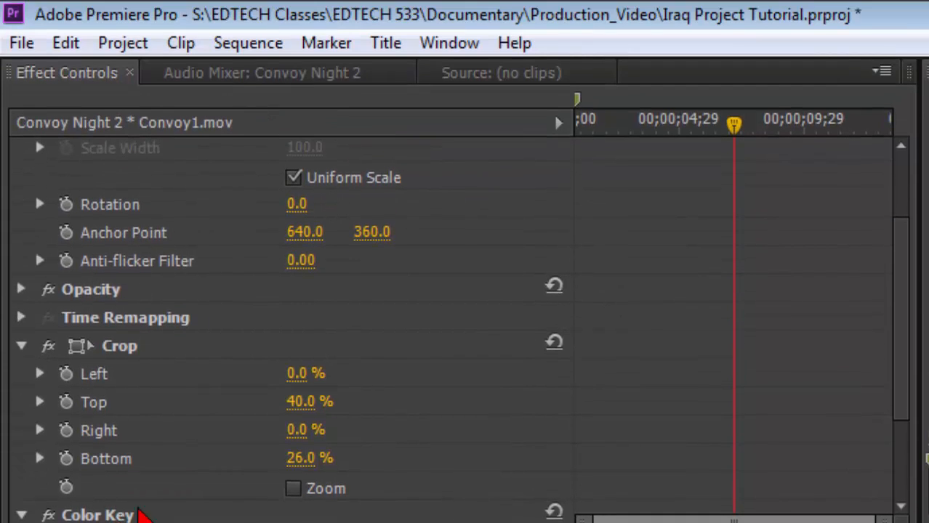
# Reveal the Color Key settings to sample the green screen as the key colour.
pyautogui.scroll(-3)
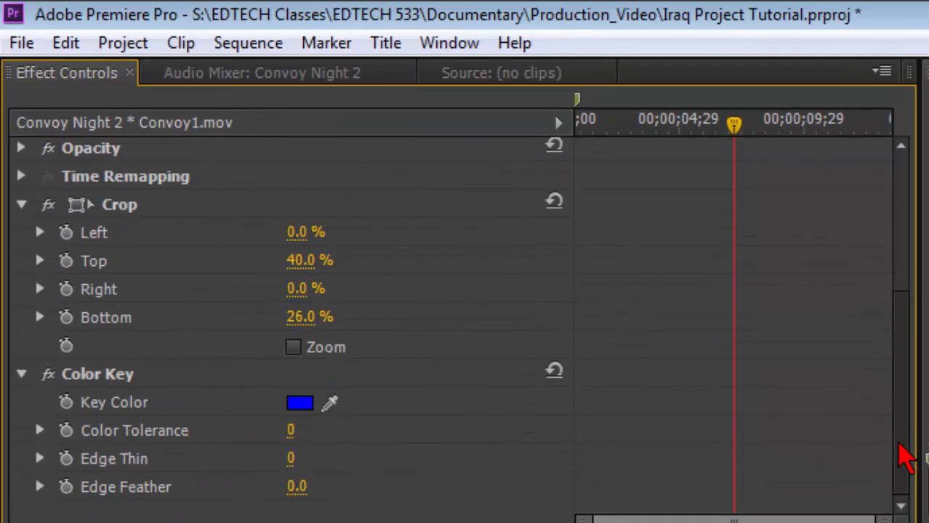
pyautogui.moveTo(119, 407)
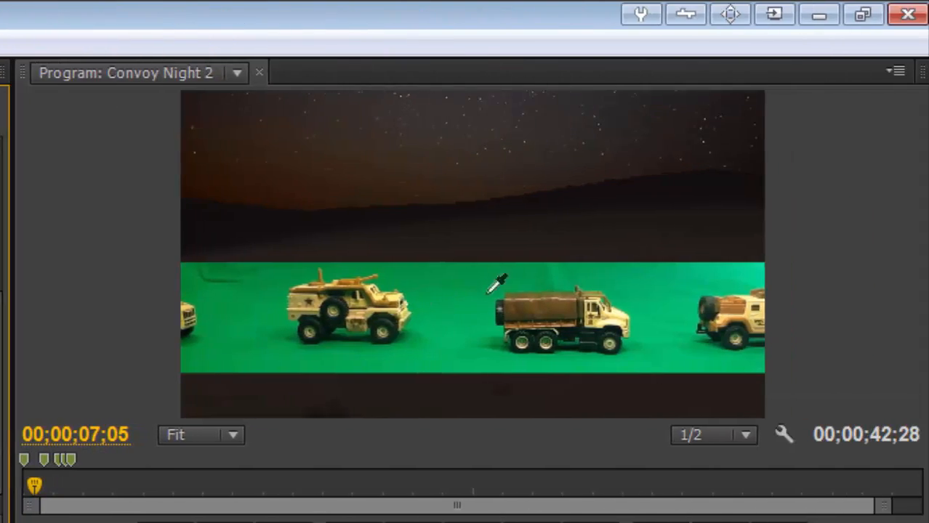
pyautogui.moveTo(458, 309)
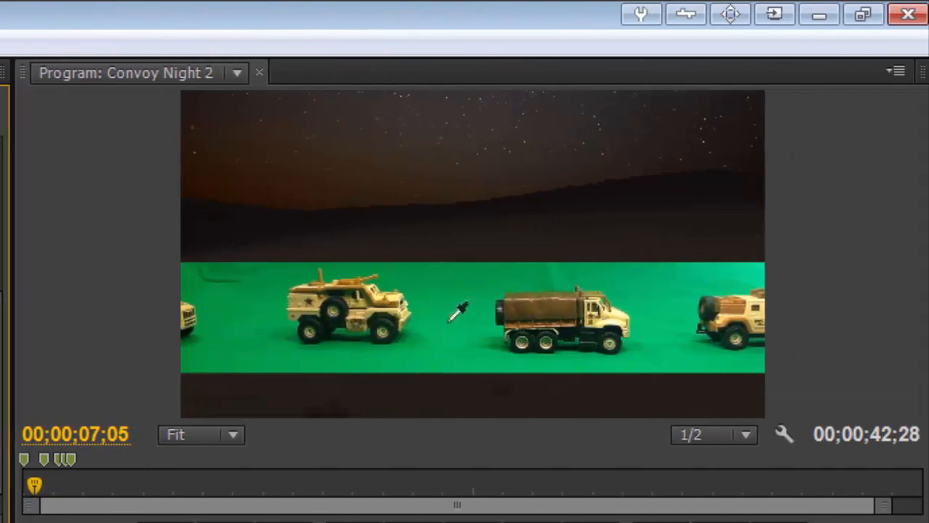
pyautogui.moveTo(662, 283)
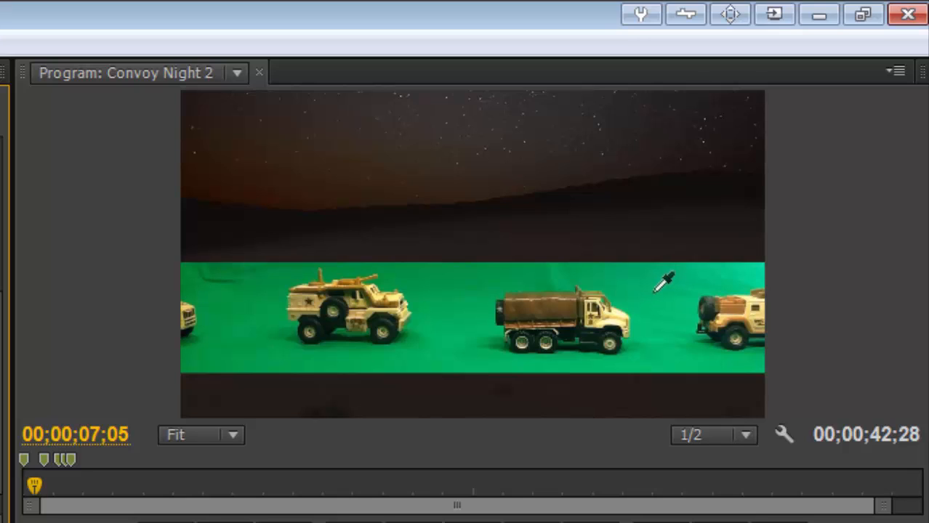
pyautogui.moveTo(764, 276)
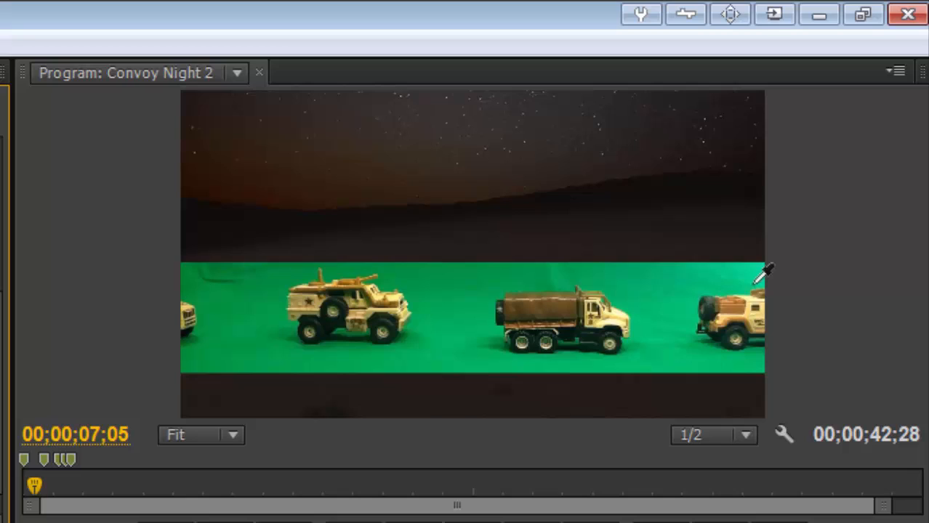
pyautogui.moveTo(765, 265)
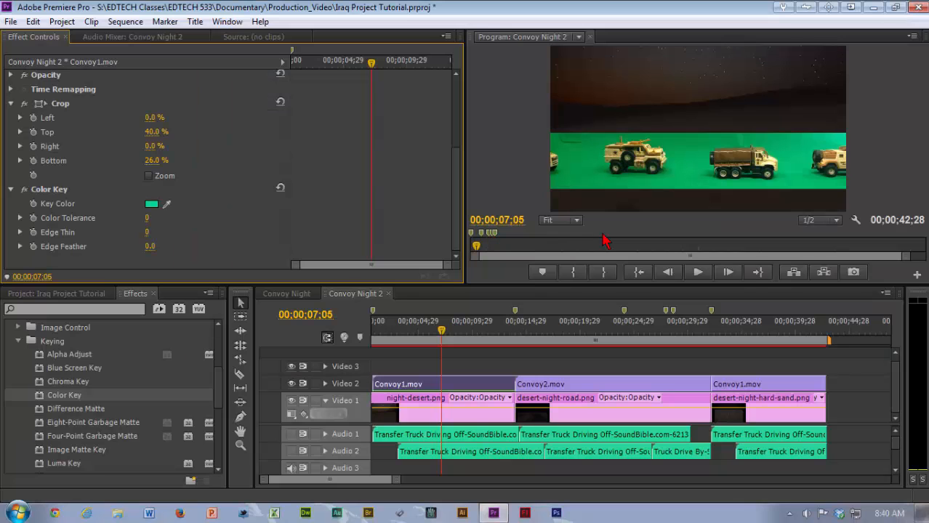
pyautogui.moveTo(675, 210)
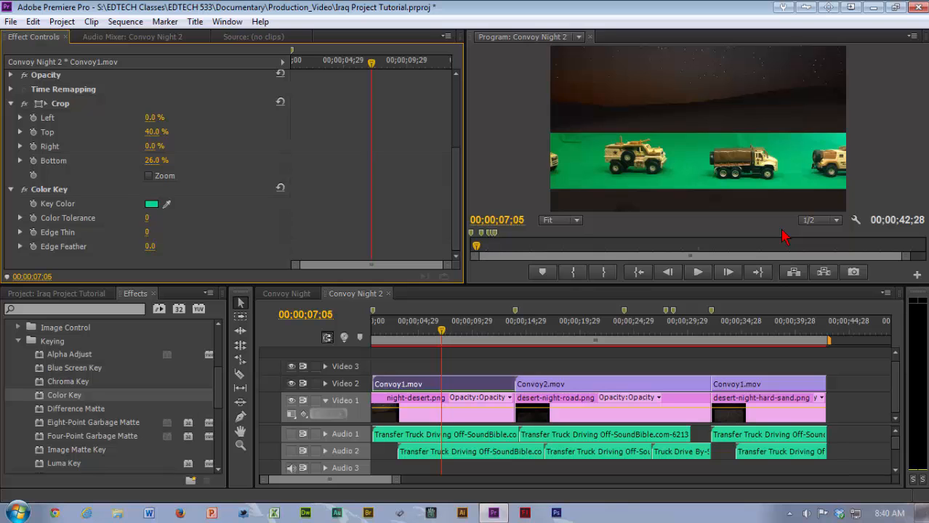
pyautogui.moveTo(596, 274)
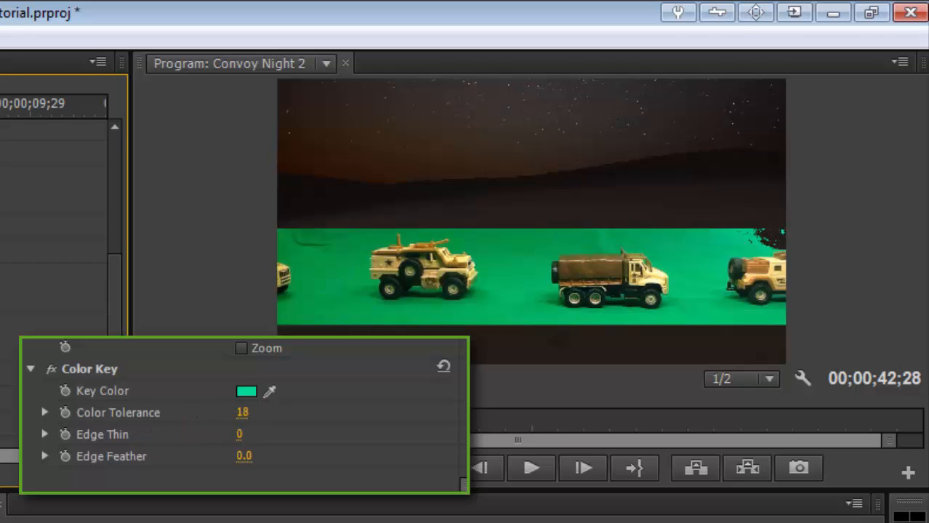
# Scrub the Color Key tolerance between about 34 and 80 and settle on 75.
pyautogui.moveTo(242, 413); pyautogui.dragTo(253, 413)
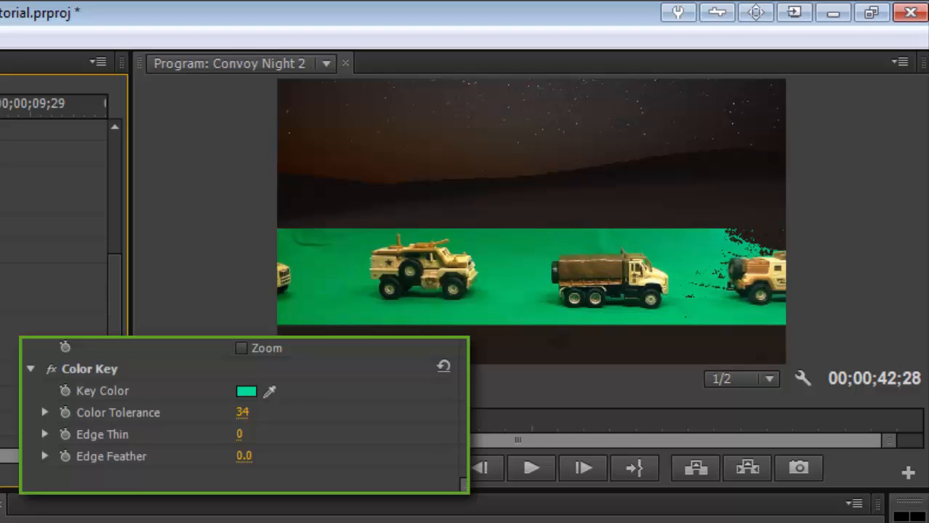
pyautogui.moveTo(242, 413); pyautogui.dragTo(250, 413)
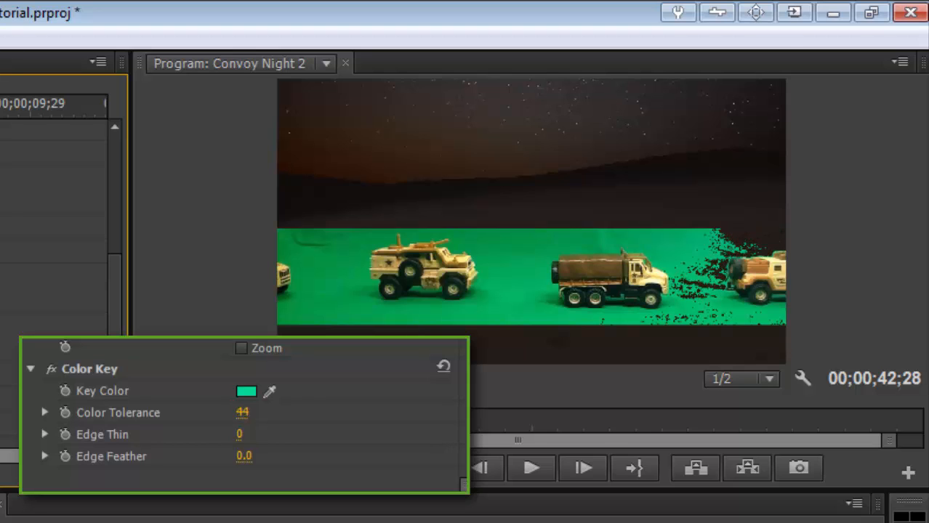
pyautogui.moveTo(242, 413); pyautogui.dragTo(259, 413)
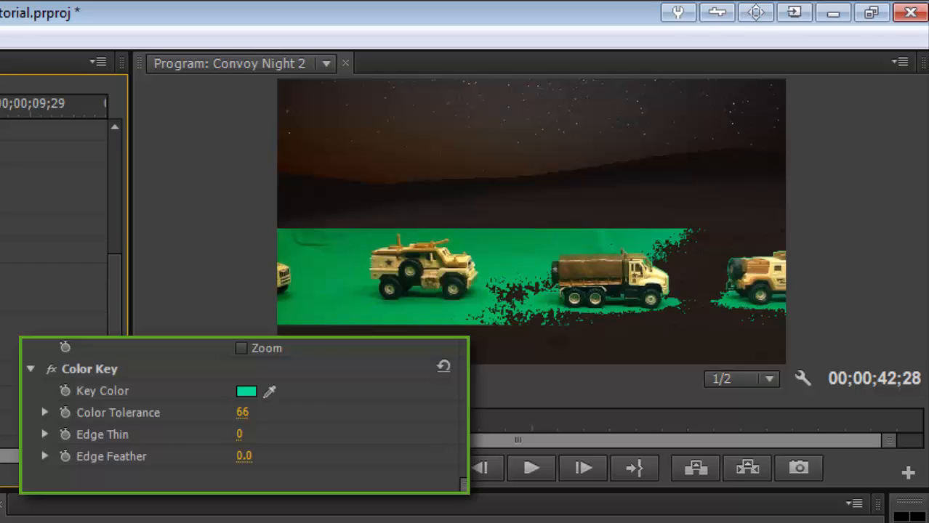
pyautogui.moveTo(259, 419)
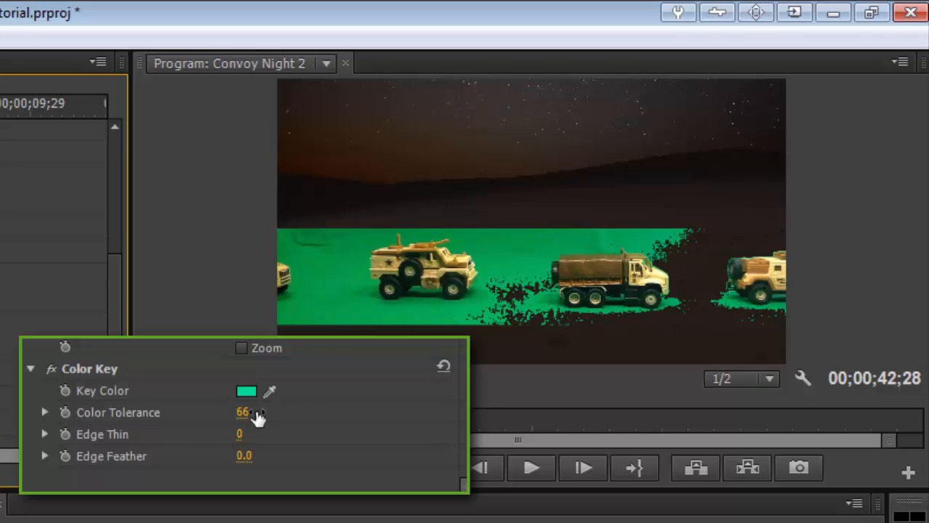
pyautogui.moveTo(262, 413); pyautogui.dragTo(242, 413)
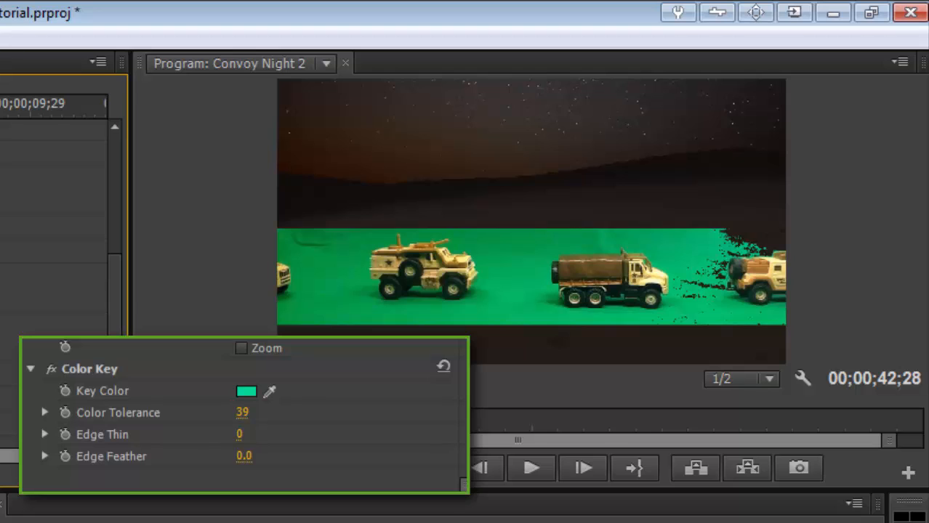
pyautogui.moveTo(241, 413); pyautogui.dragTo(262, 413)
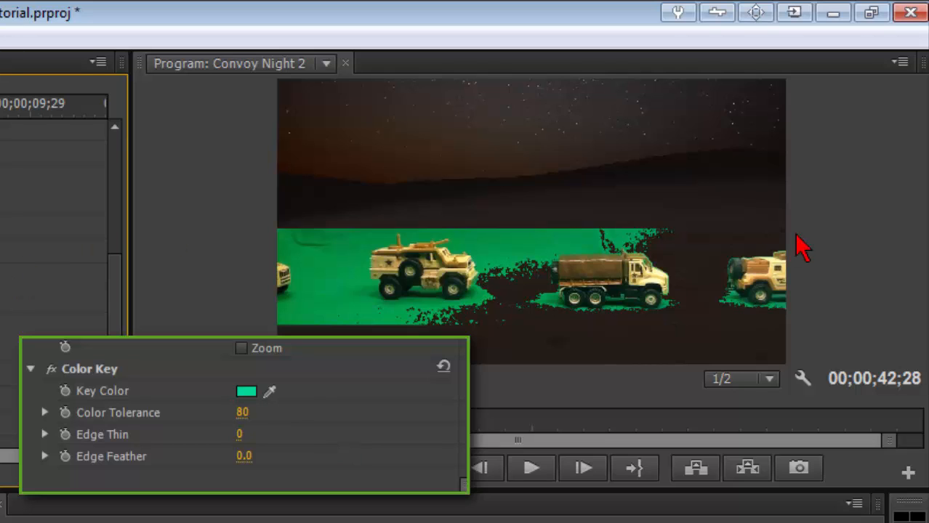
pyautogui.moveTo(710, 264)
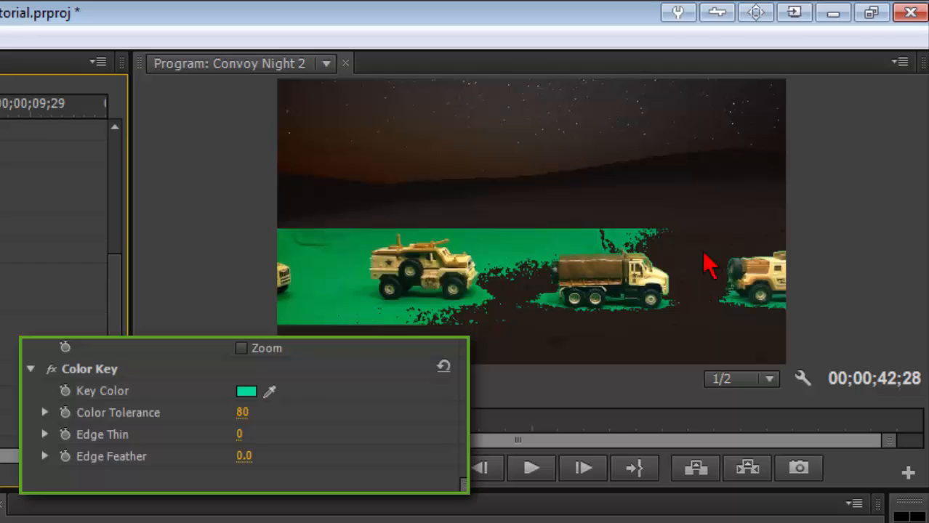
pyautogui.moveTo(772, 283)
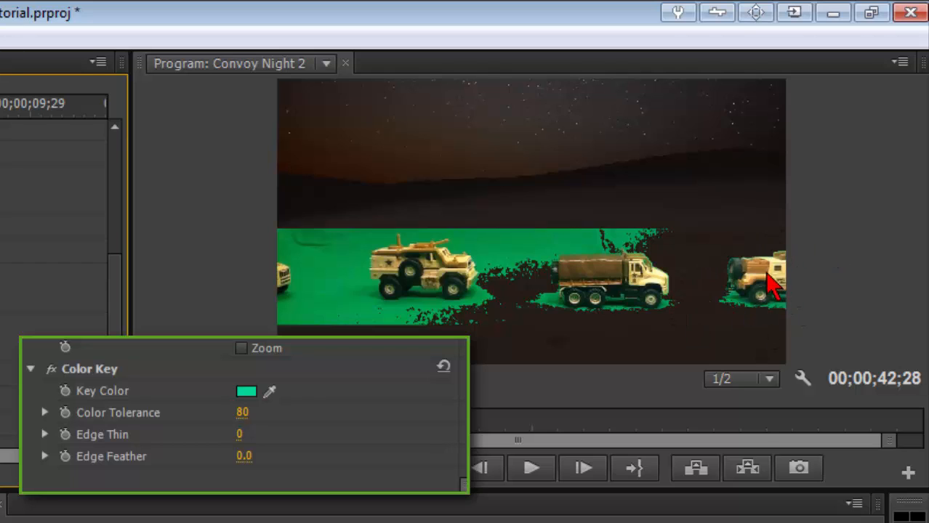
pyautogui.moveTo(764, 279)
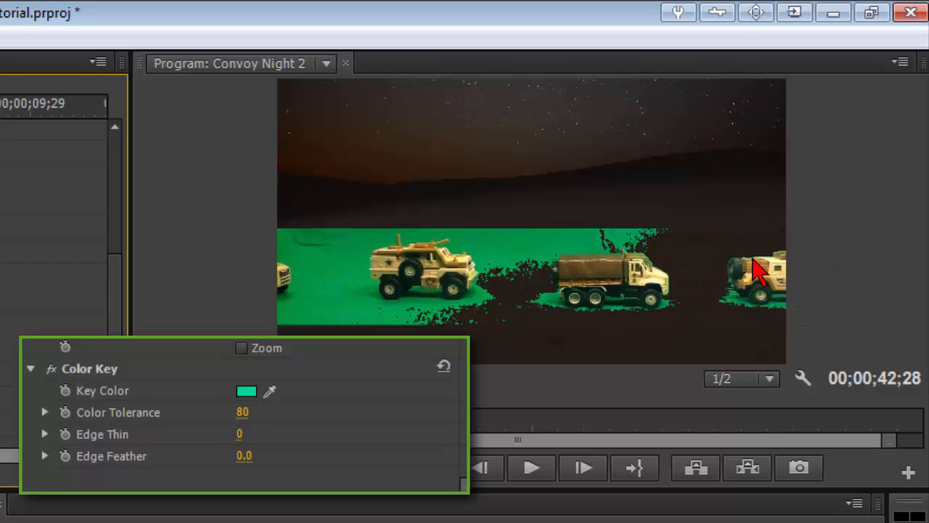
pyautogui.moveTo(756, 288)
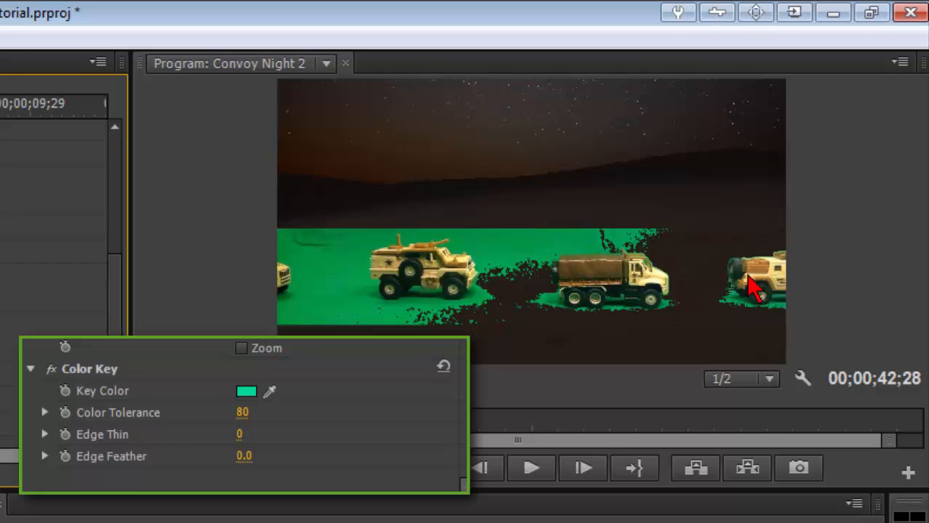
pyautogui.moveTo(247, 437)
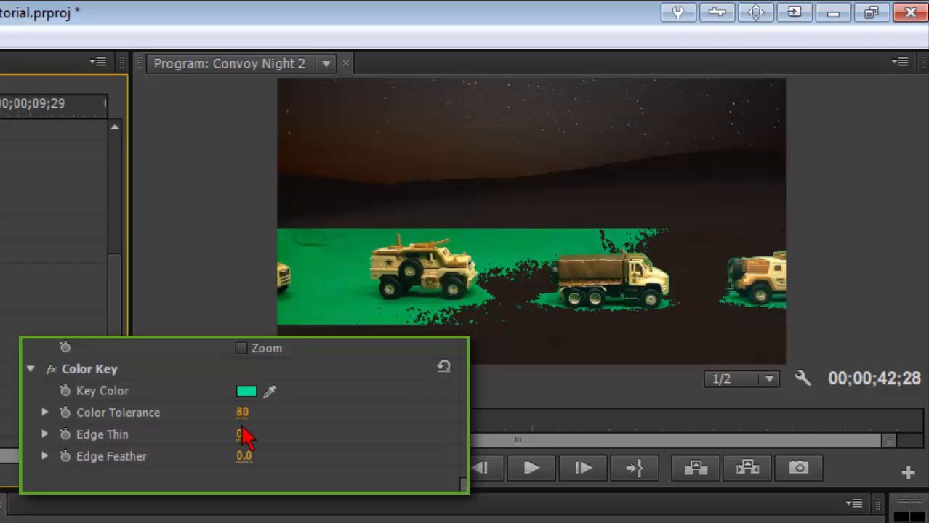
pyautogui.moveTo(247, 413); pyautogui.dragTo(242, 413)
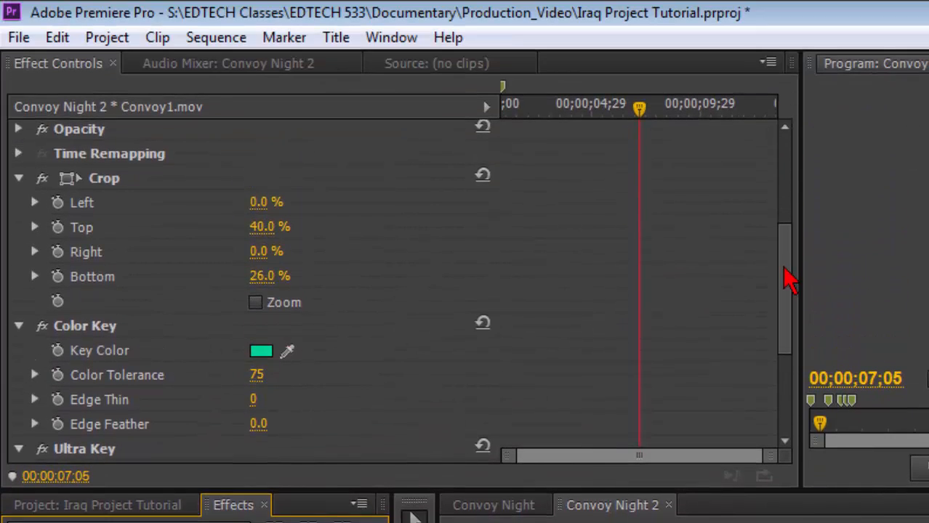
# Set the Ultra Key to the screen green with the Relaxed setting, removing all green.
pyautogui.scroll(-3)
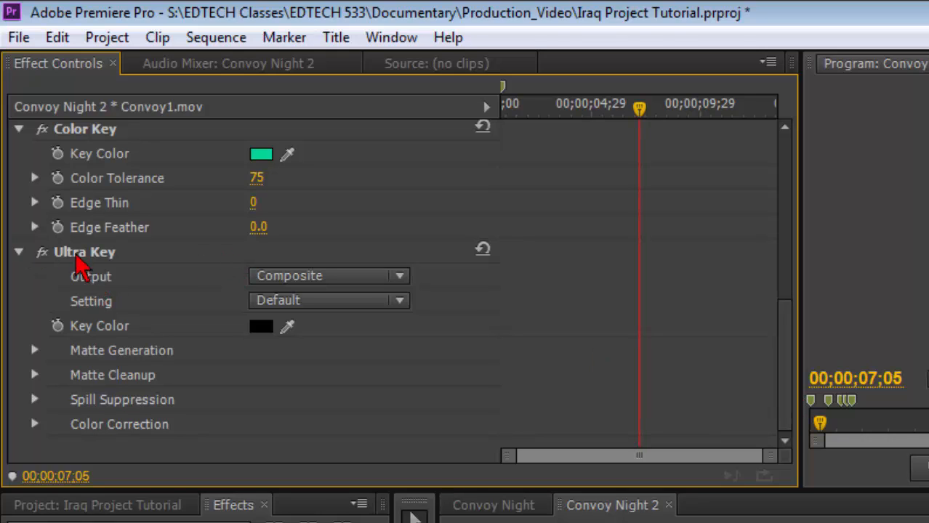
pyautogui.moveTo(269, 346)
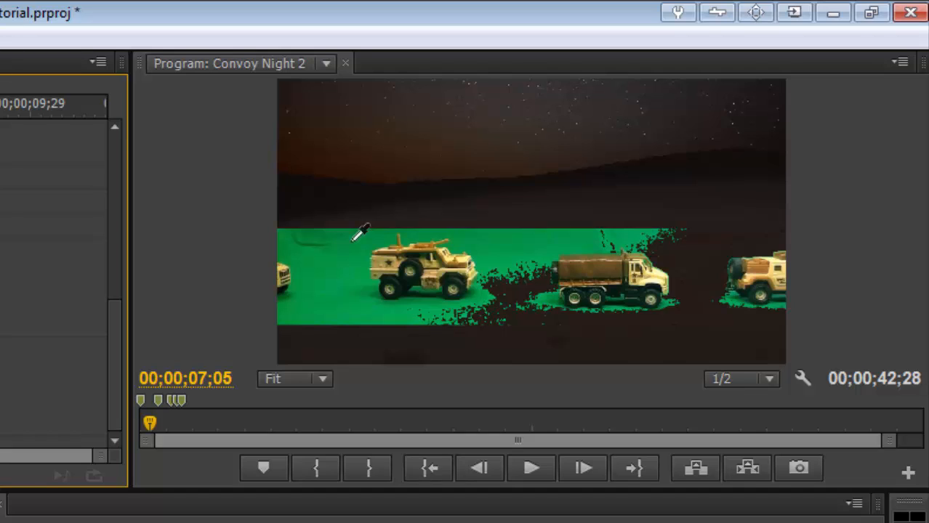
pyautogui.moveTo(348, 226)
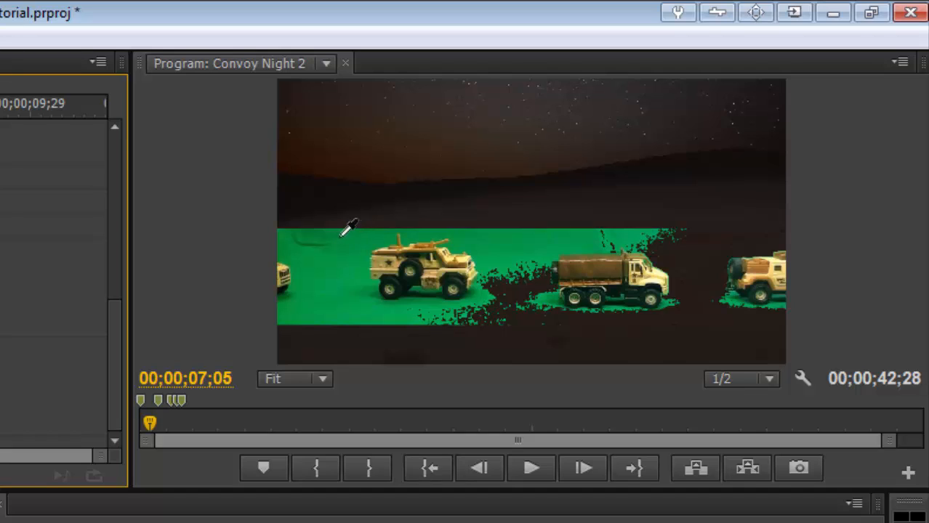
pyautogui.moveTo(346, 224)
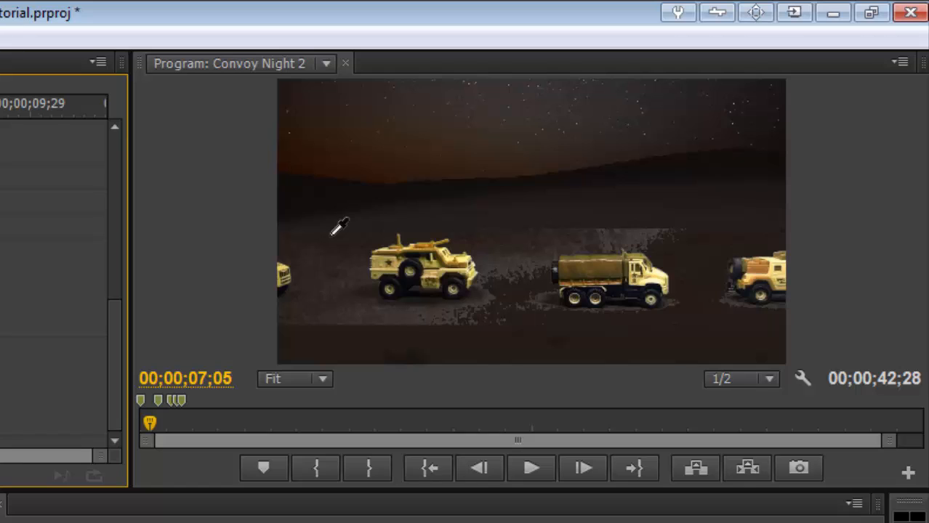
pyautogui.moveTo(614, 240)
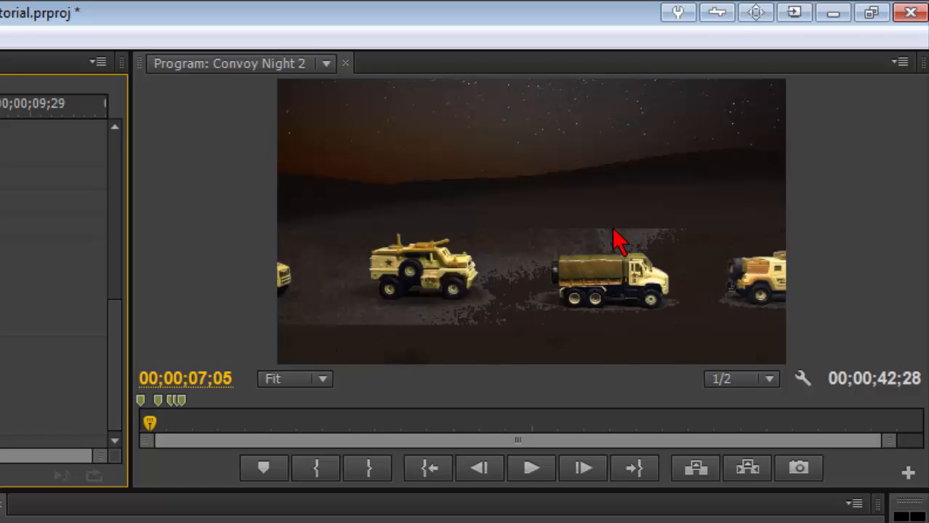
pyautogui.moveTo(352, 323)
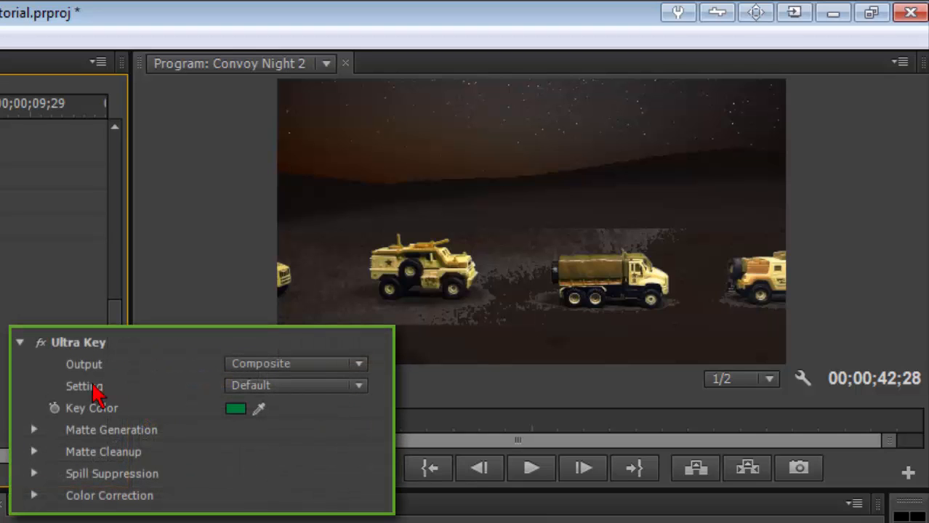
pyautogui.click(358, 385)
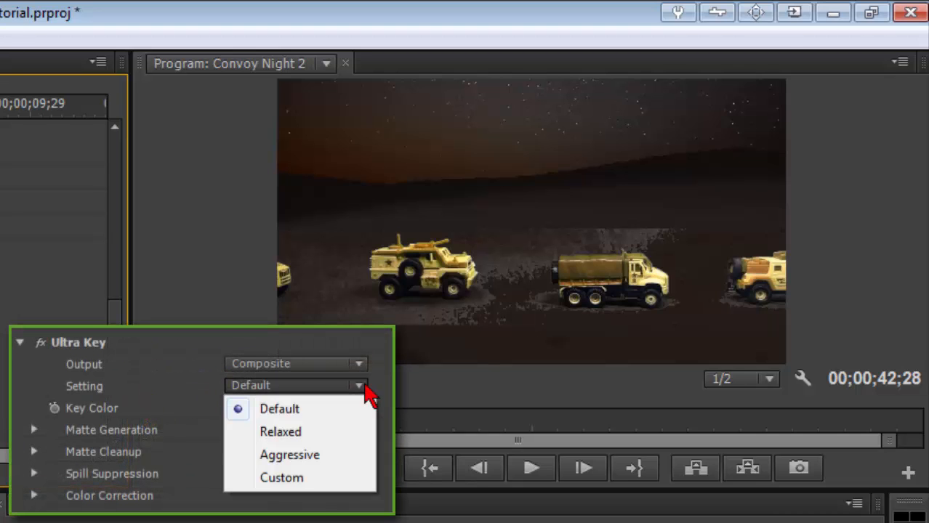
pyautogui.moveTo(280, 431)
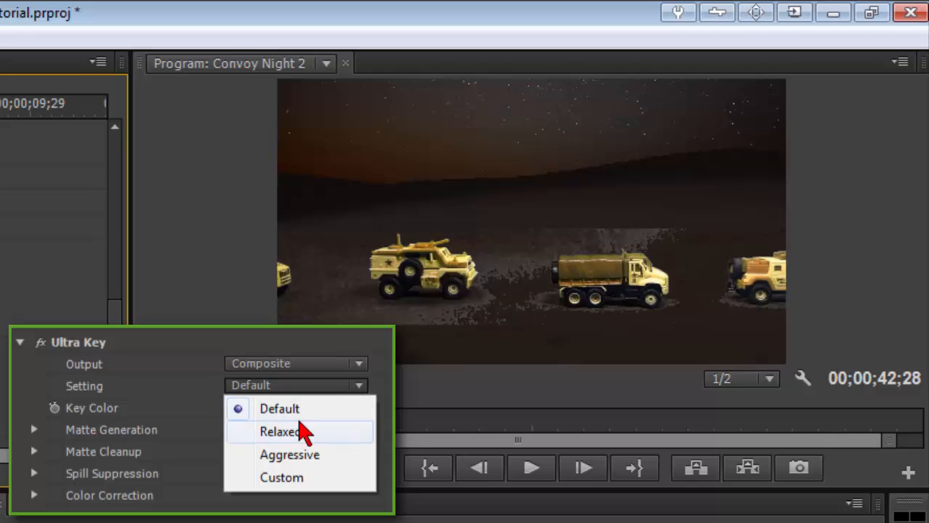
pyautogui.click(279, 431)
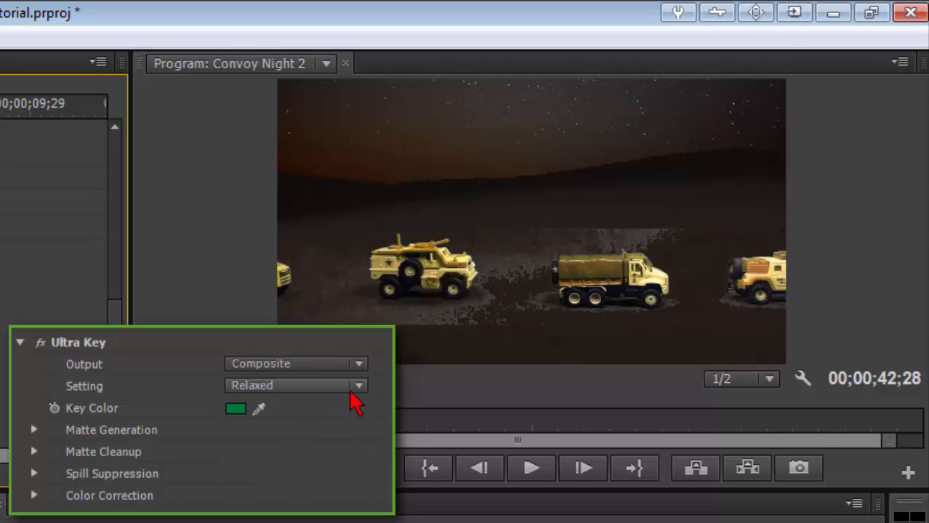
pyautogui.click(358, 385)
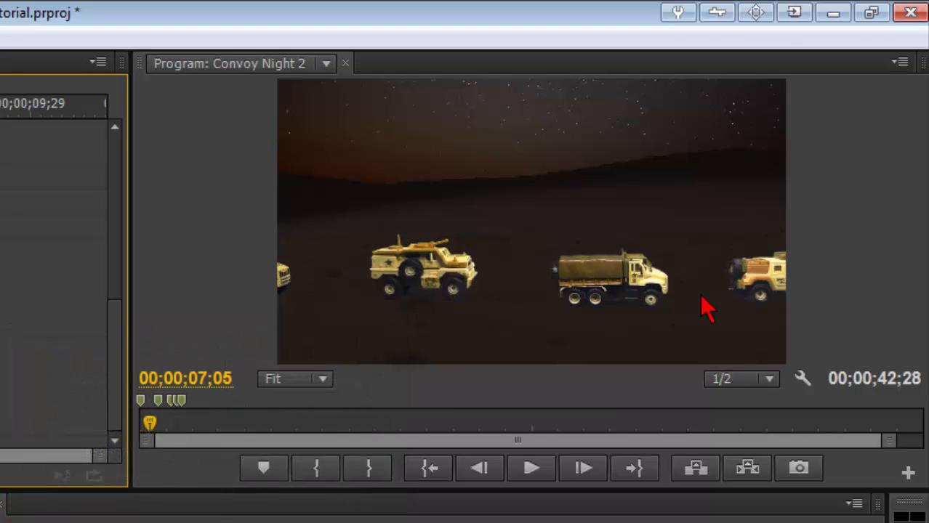
pyautogui.moveTo(386, 385)
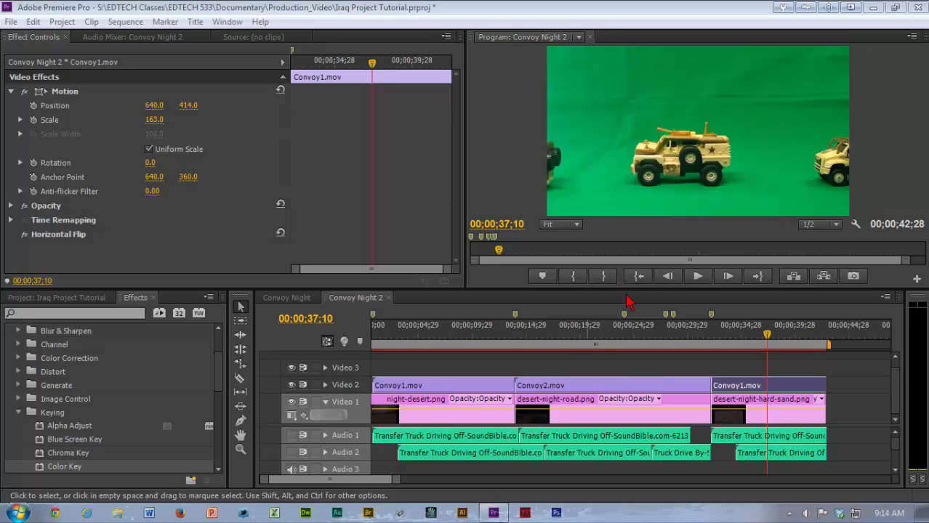
pyautogui.moveTo(785, 387)
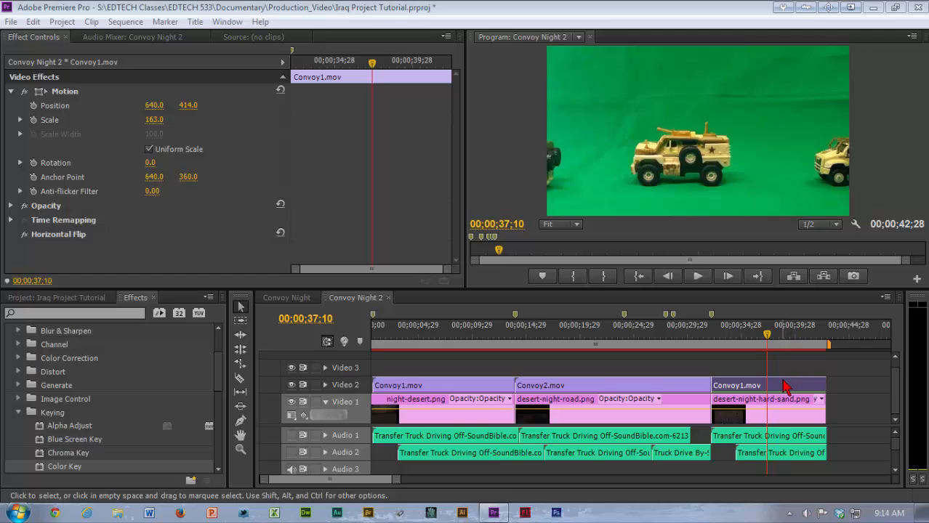
pyautogui.moveTo(769, 391)
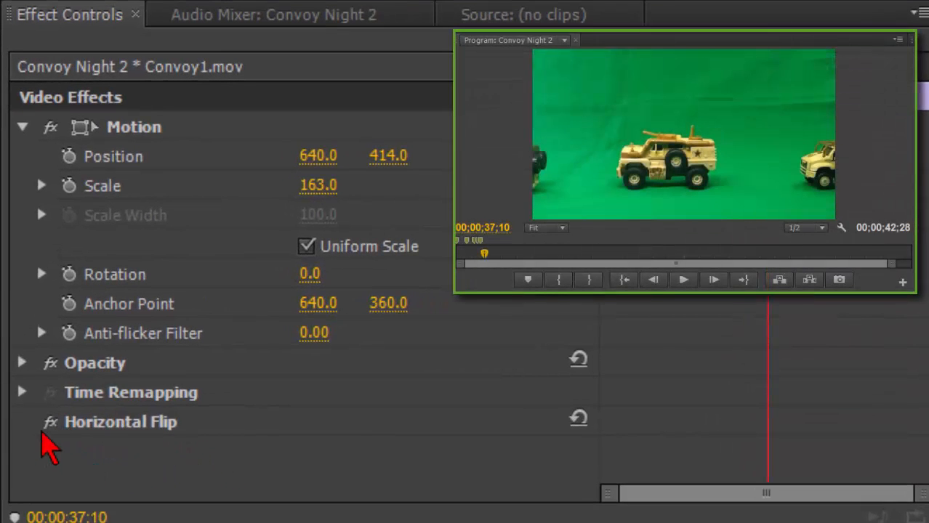
# Toggle the Horizontal Flip effect on the last convoy clip.
pyautogui.click(50, 421)
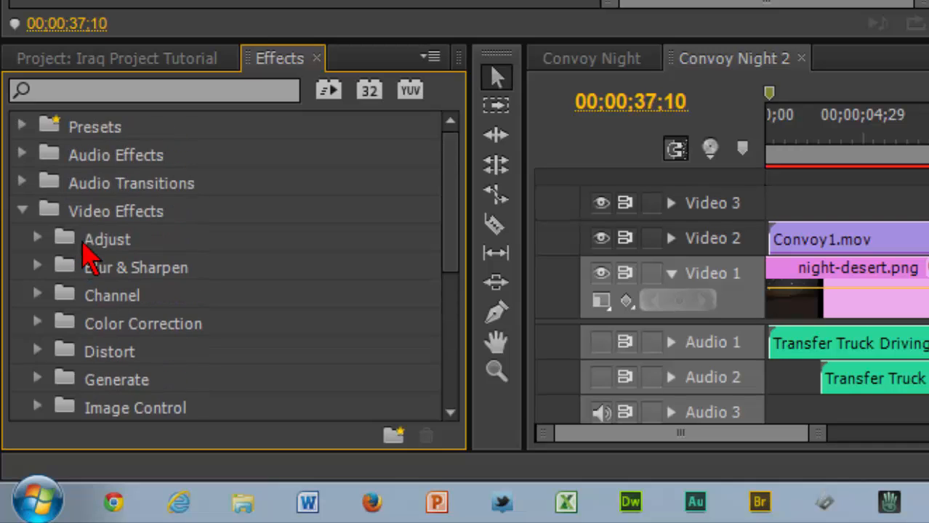
# Expand Video Effects > Transform to list Horizontal Flip, Vertical Flip and Crop.
pyautogui.scroll(-3)
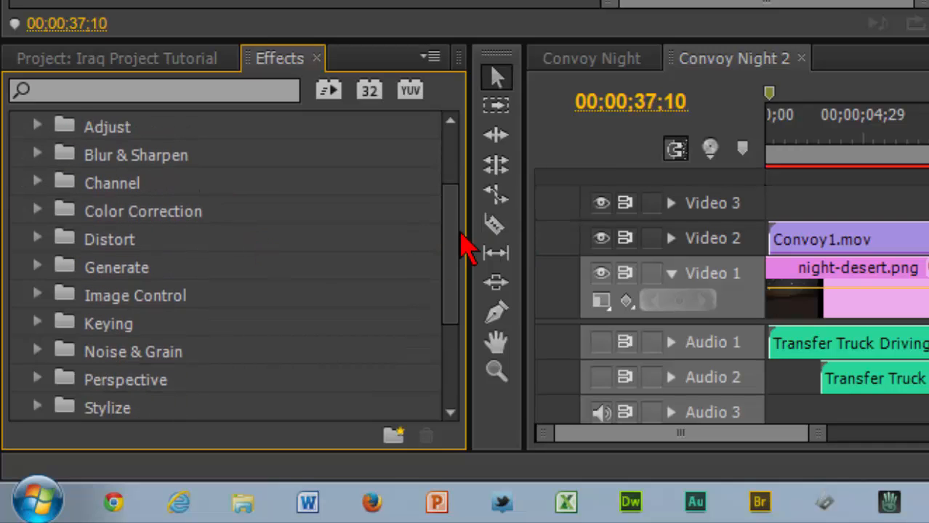
pyautogui.scroll(-3)
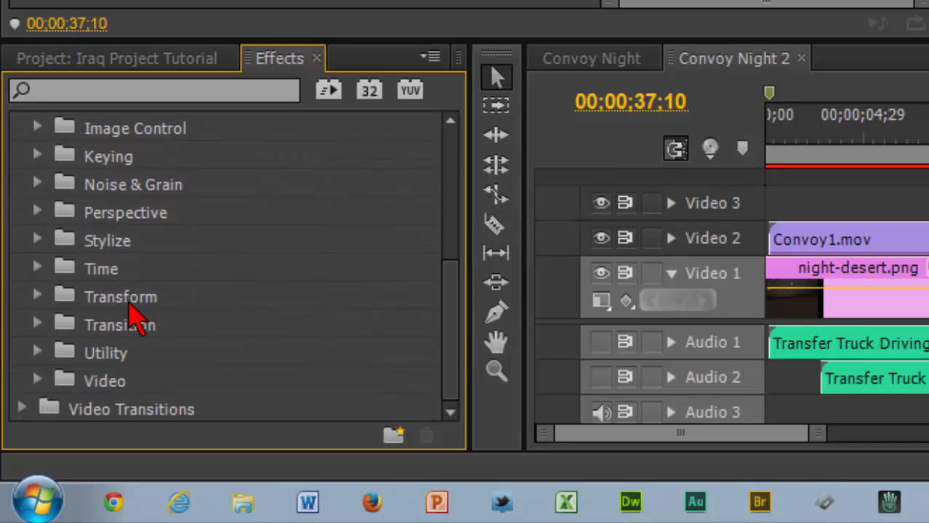
pyautogui.click(38, 297)
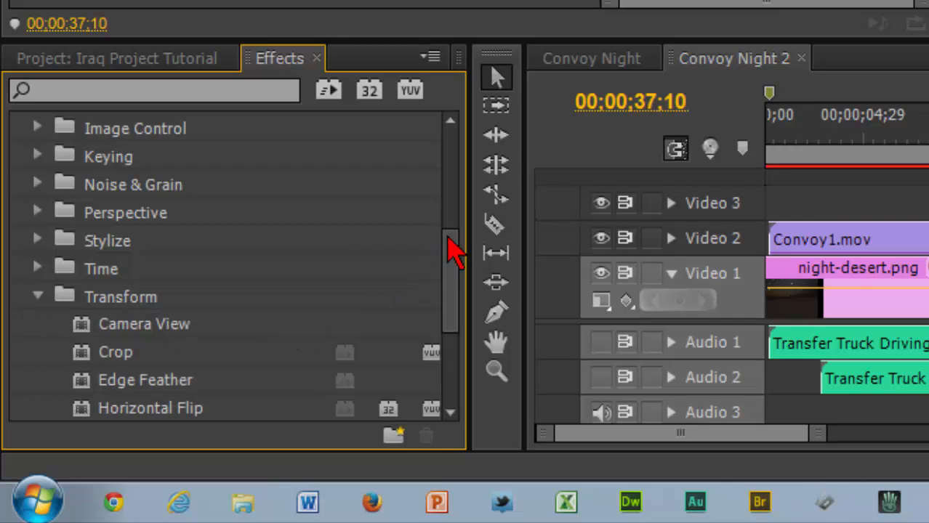
pyautogui.scroll(-3)
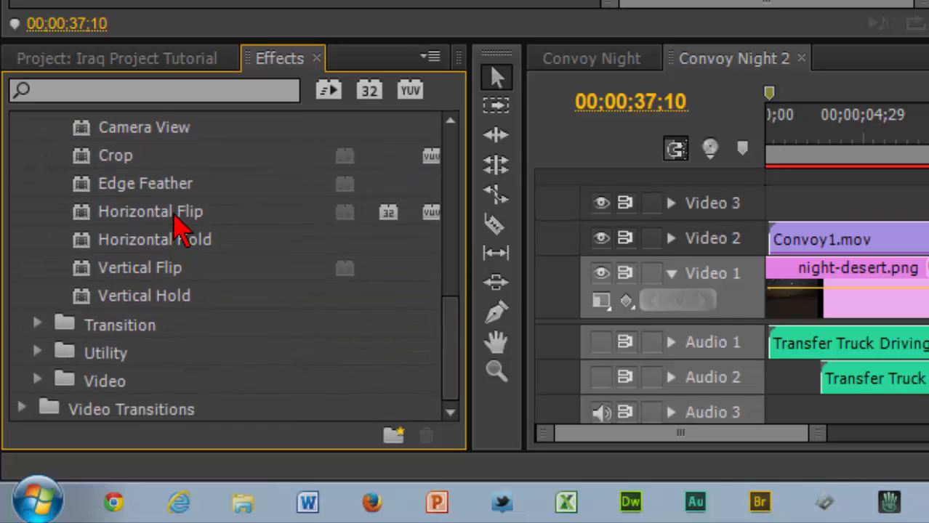
pyautogui.moveTo(206, 245)
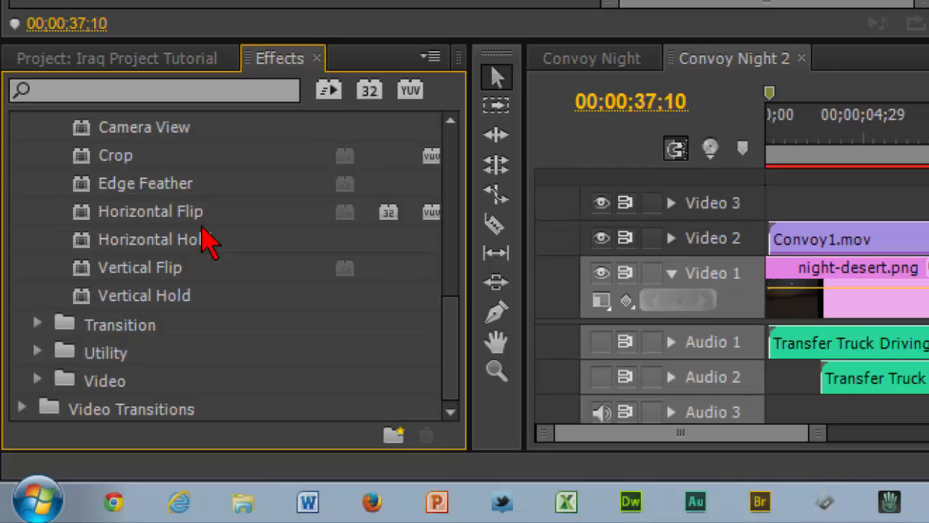
pyautogui.moveTo(248, 232)
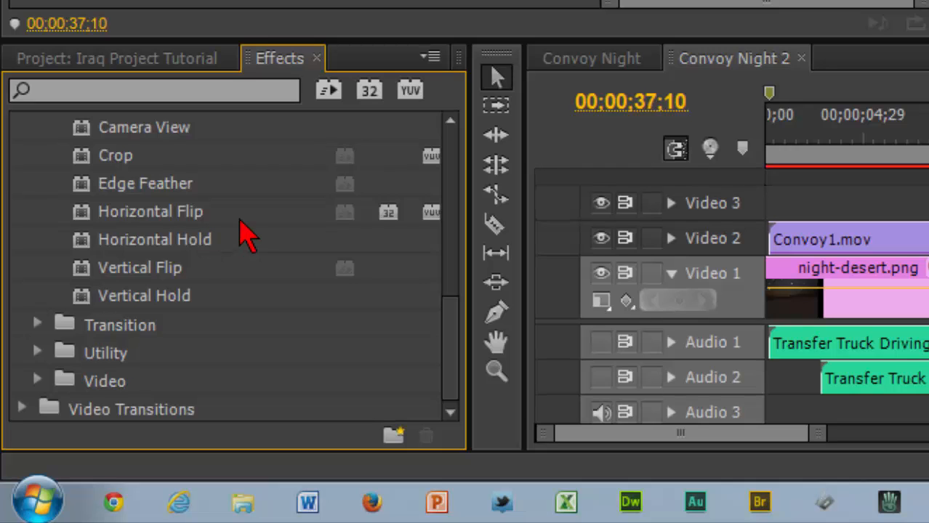